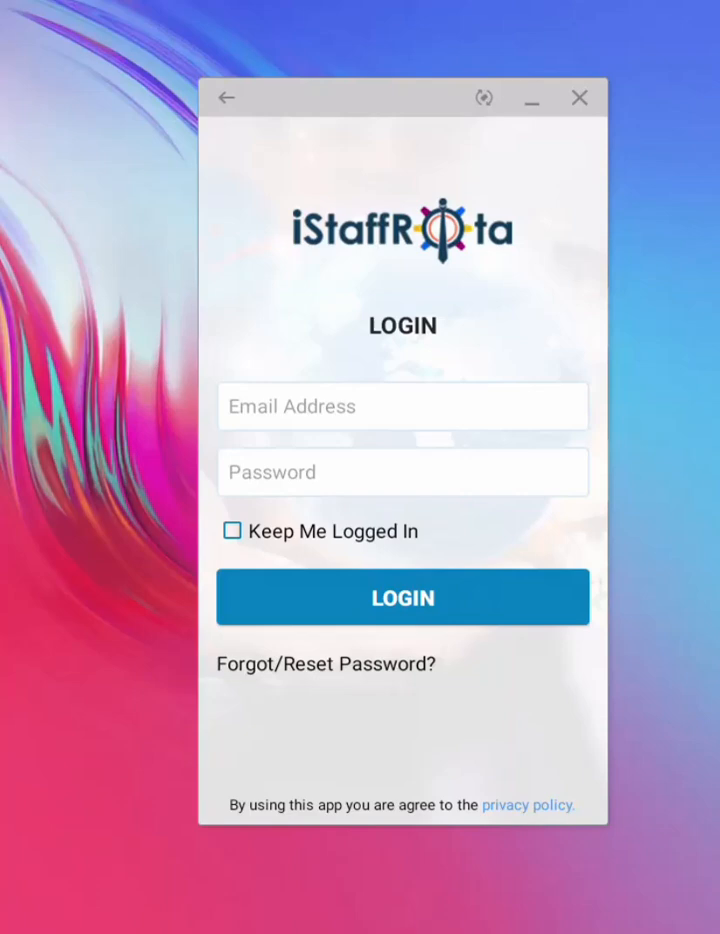
Log in and acknowledge the first-time notice about changing the temporary password.
{"action": "left_click", "coordinate": [402, 596]}
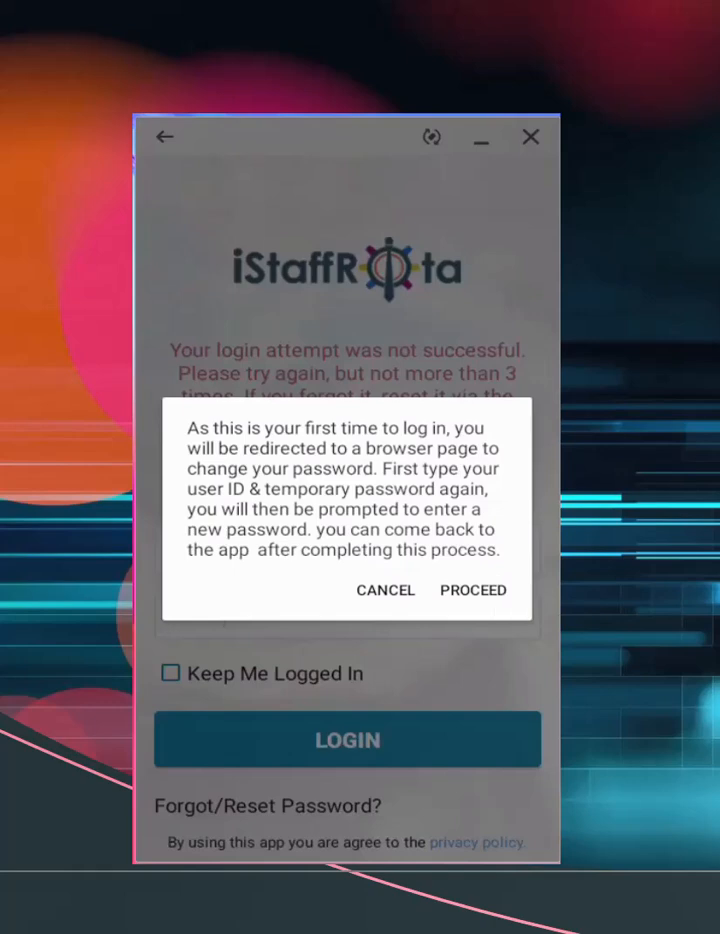
{"action": "left_click", "coordinate": [472, 590]}
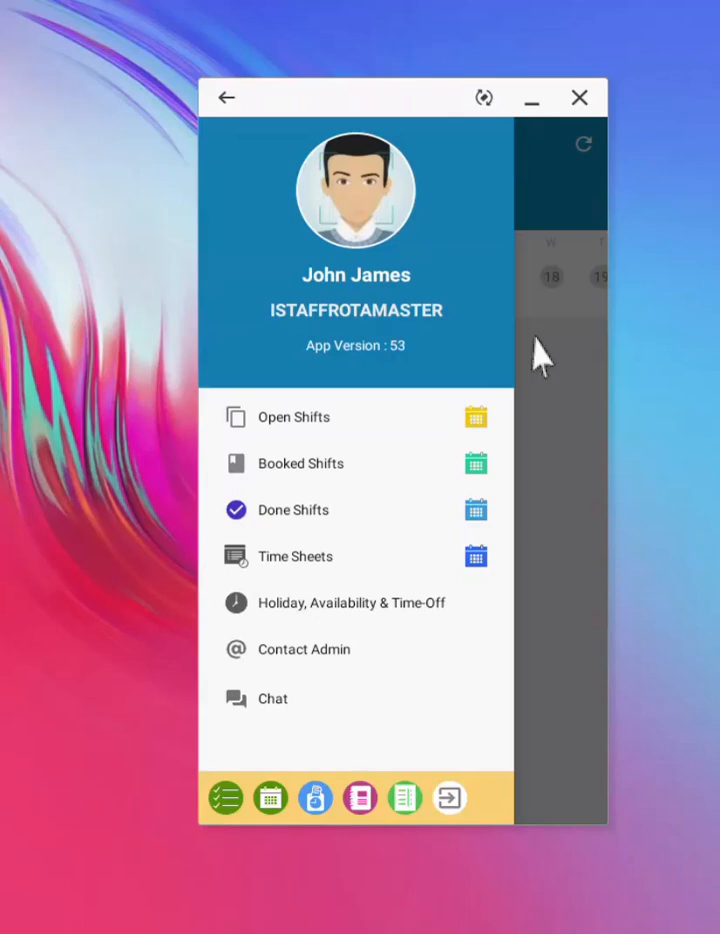
{"action": "mouse_move", "coordinate": [404, 248]}
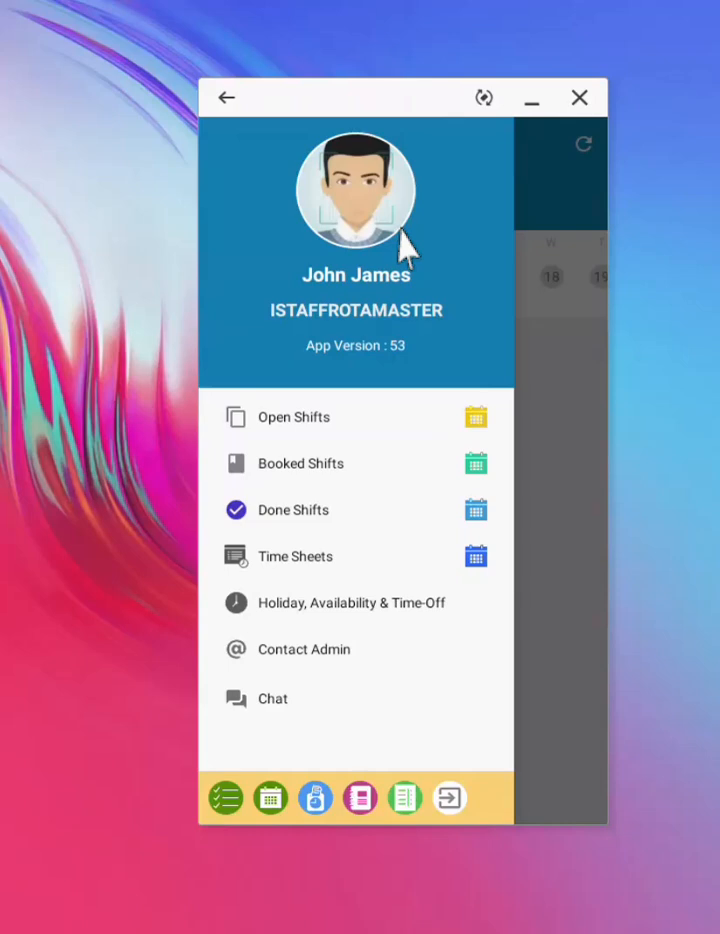
{"action": "mouse_move", "coordinate": [664, 368]}
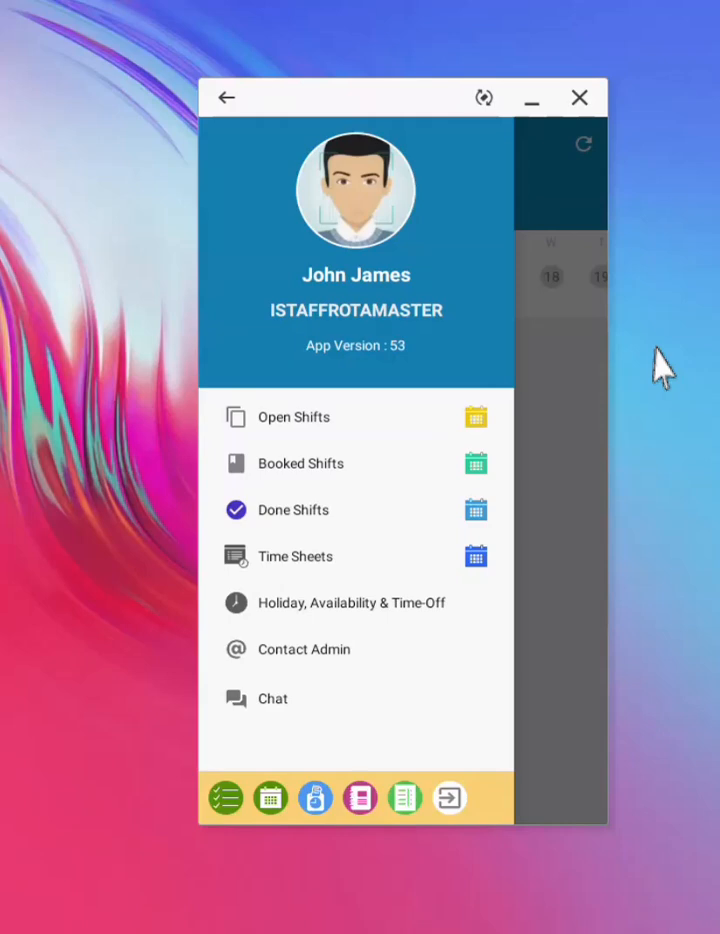
{"action": "mouse_move", "coordinate": [350, 436]}
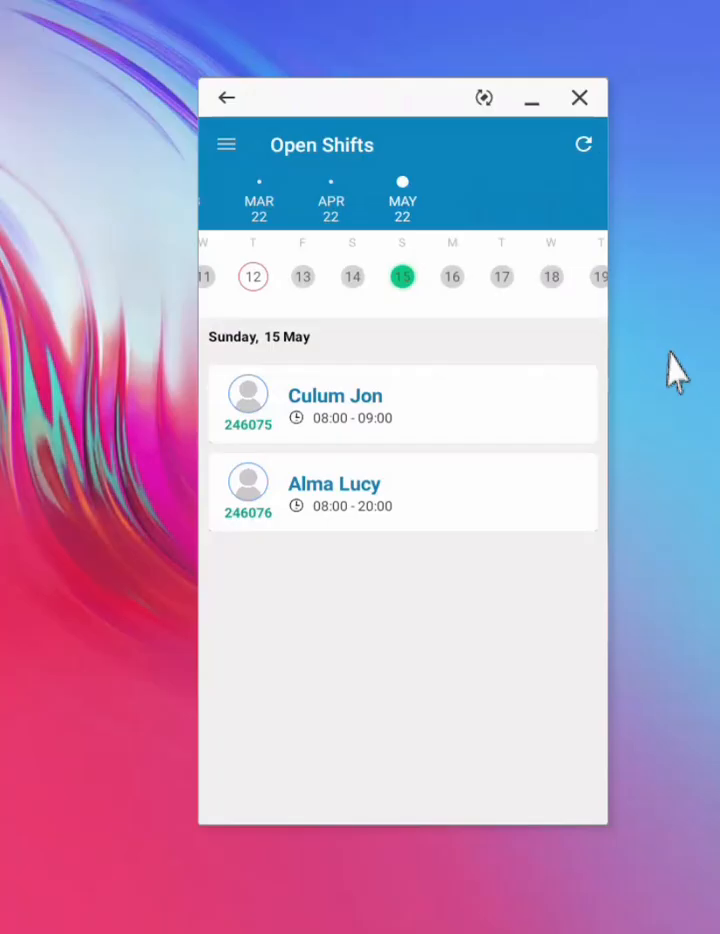
{"action": "mouse_move", "coordinate": [356, 486]}
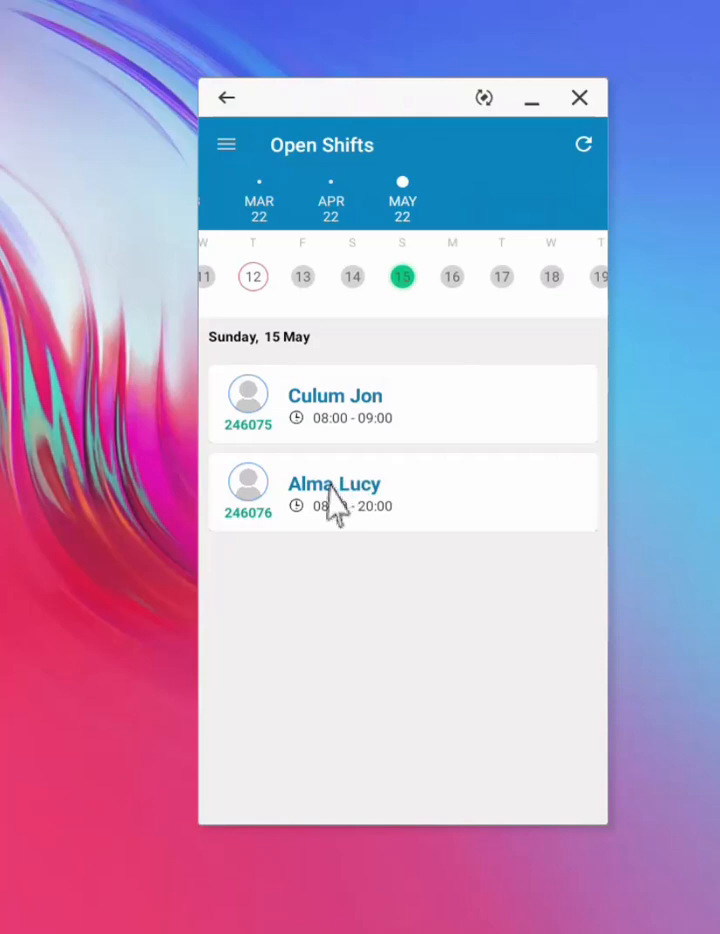
{"action": "left_click", "coordinate": [334, 490]}
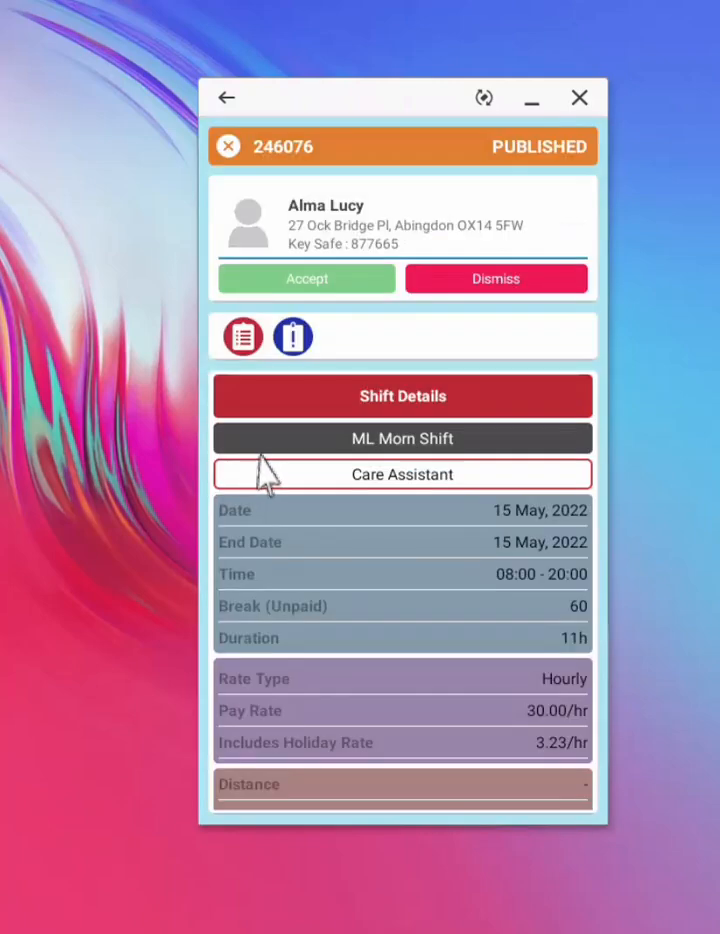
{"action": "mouse_move", "coordinate": [330, 376]}
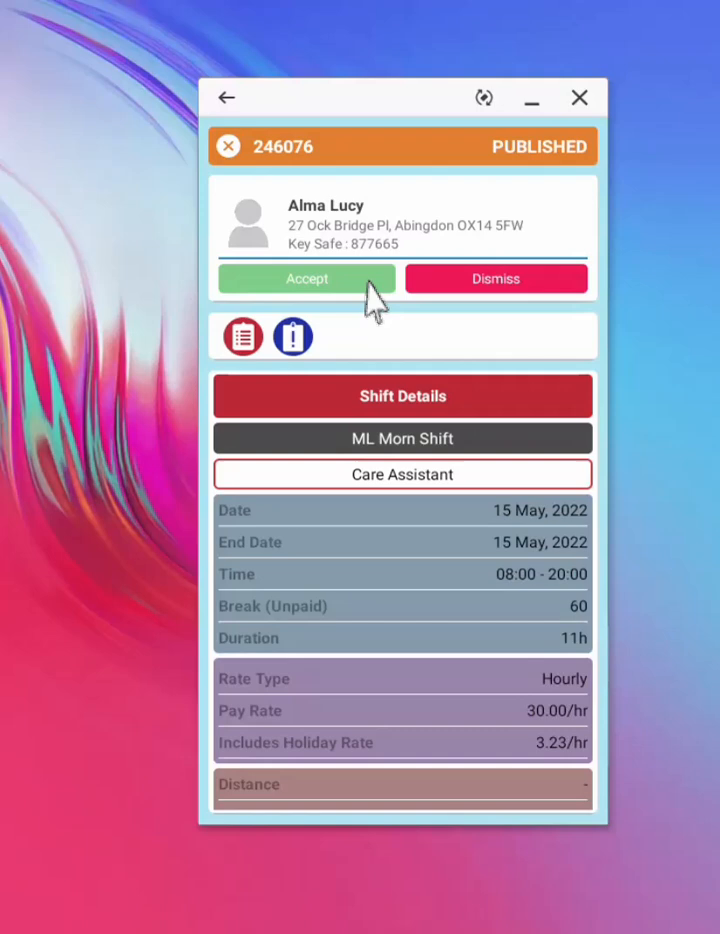
{"action": "left_click", "coordinate": [306, 278]}
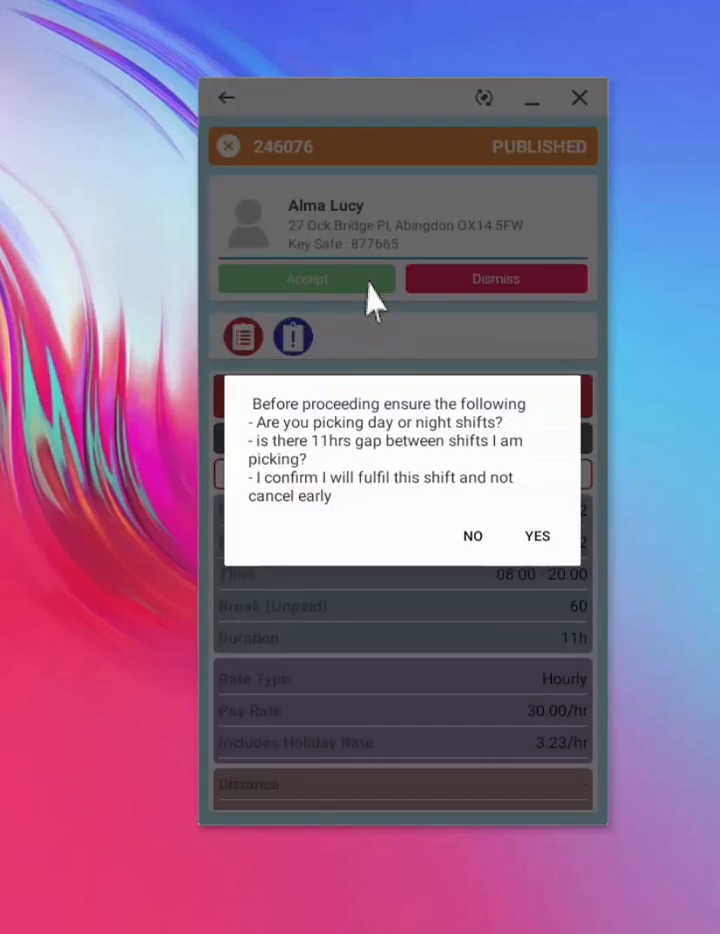
{"action": "mouse_move", "coordinate": [428, 470]}
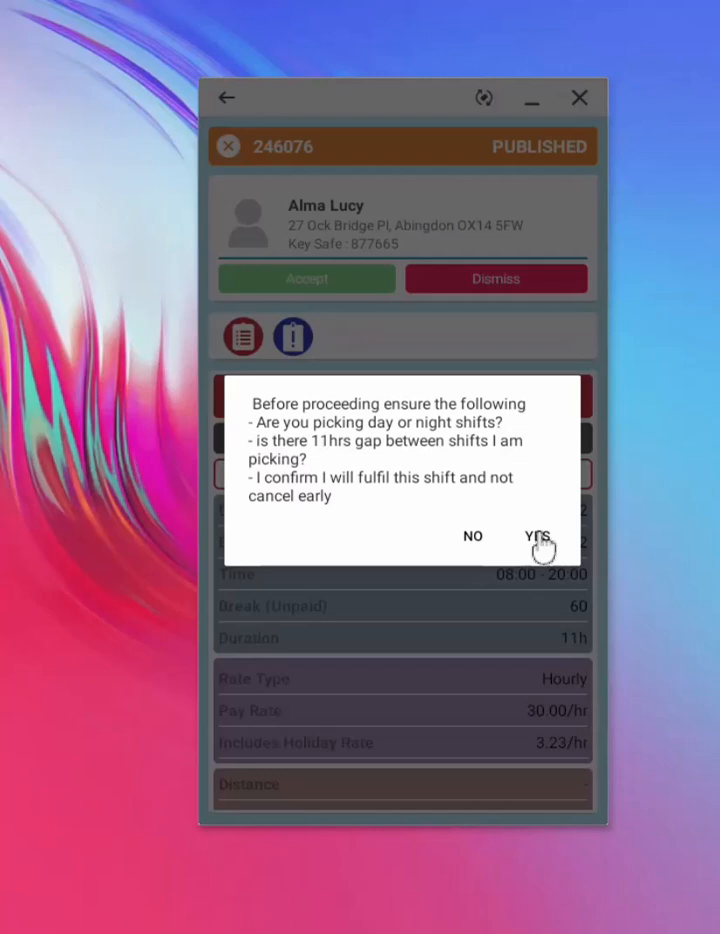
{"action": "left_click", "coordinate": [536, 536]}
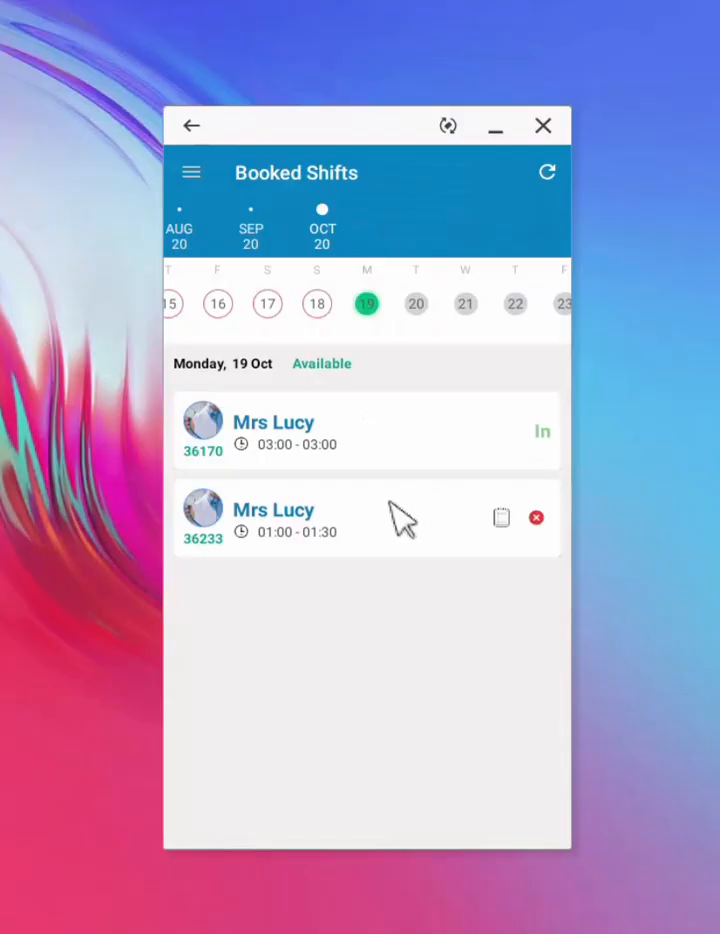
{"action": "mouse_move", "coordinate": [304, 540]}
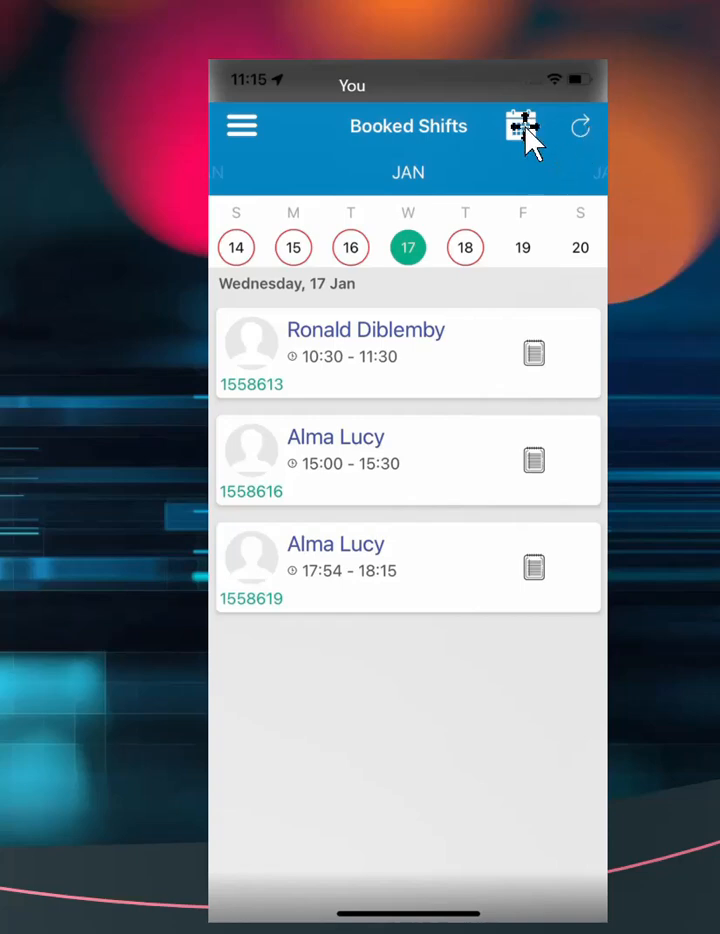
Expand Booked Shifts into the full January month calendar.
{"action": "left_click", "coordinate": [520, 126]}
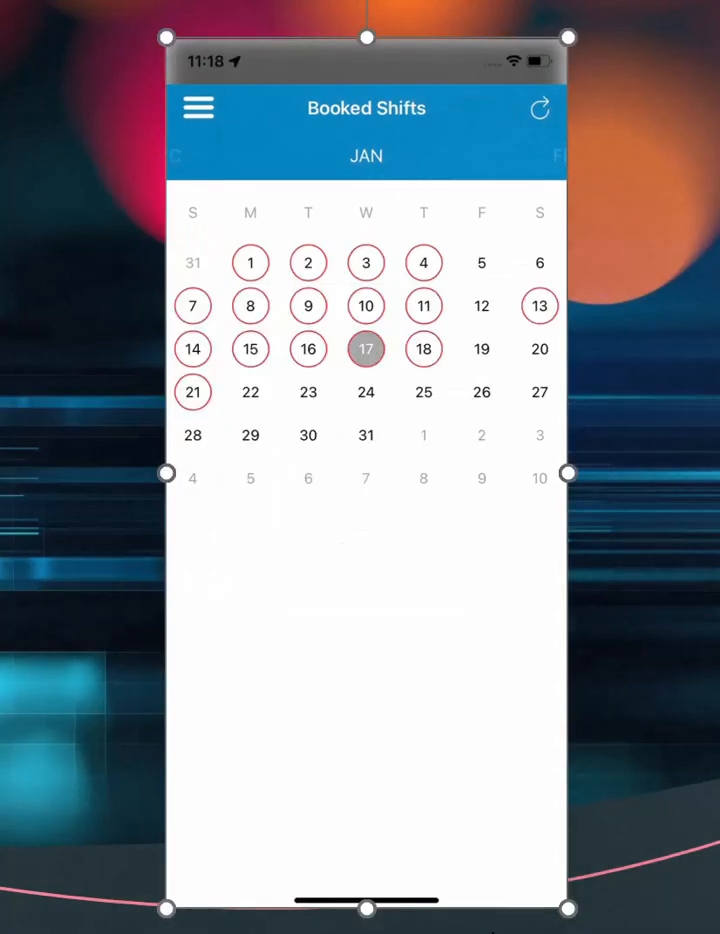
{"action": "mouse_move", "coordinate": [336, 428]}
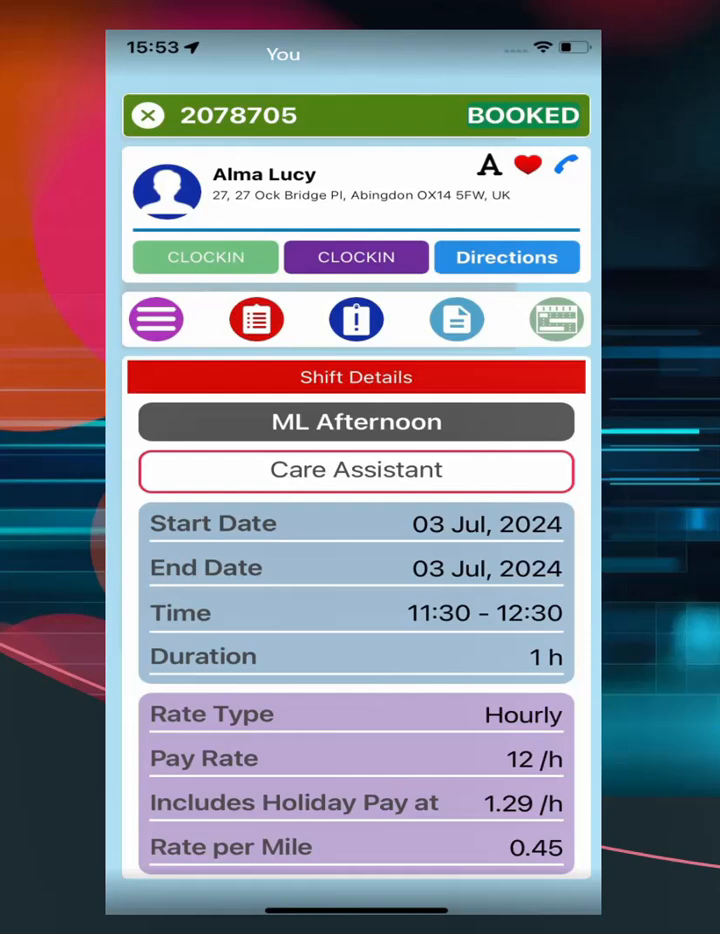
{"action": "left_click", "coordinate": [204, 256]}
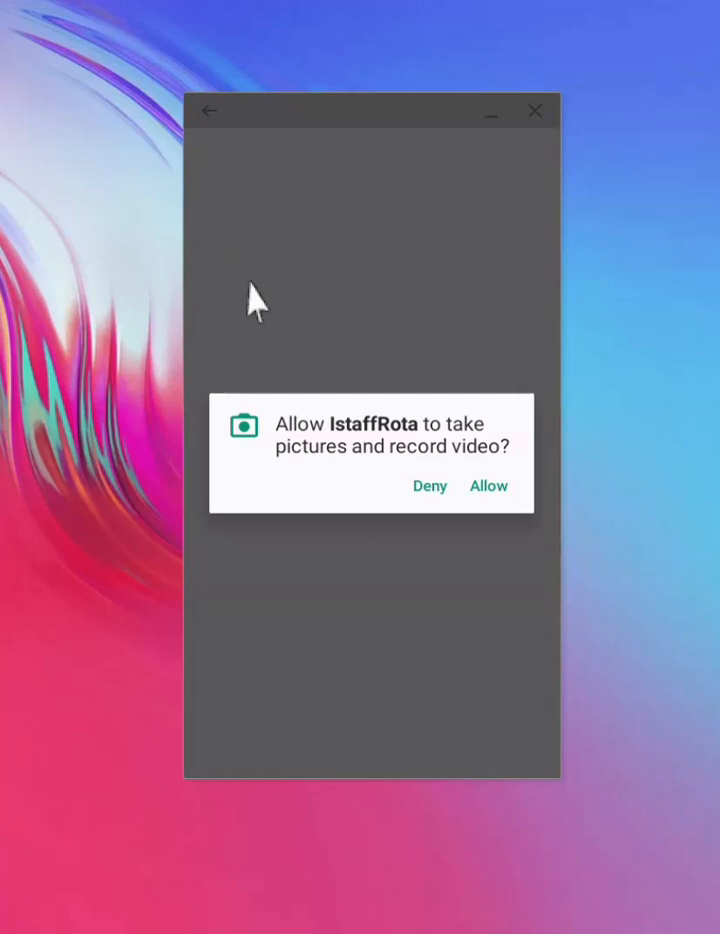
{"action": "mouse_move", "coordinate": [264, 320]}
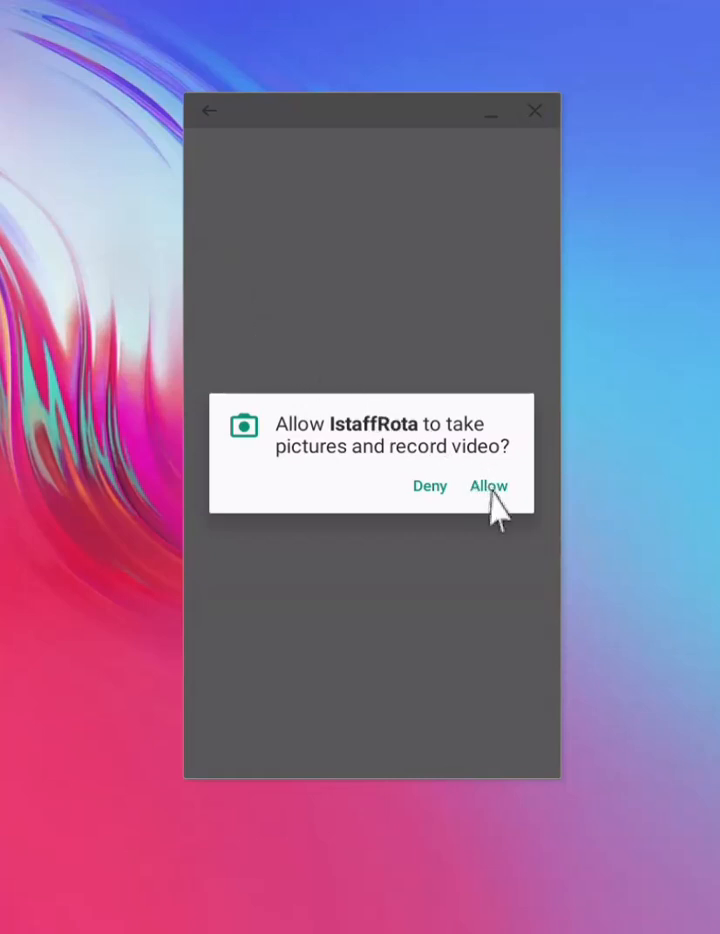
{"action": "left_click", "coordinate": [488, 486]}
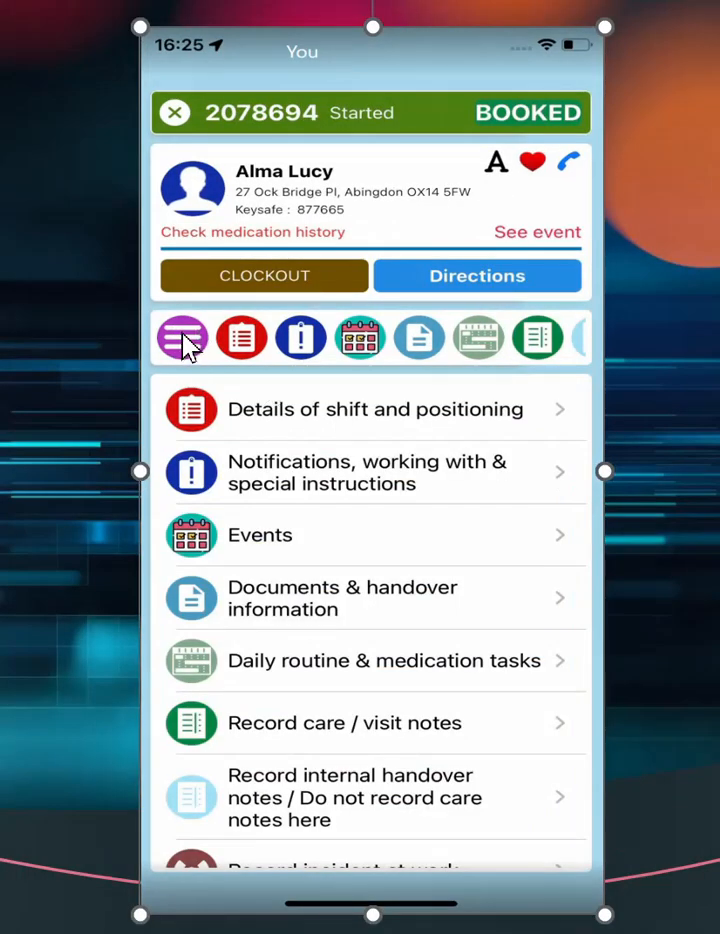
{"action": "mouse_move", "coordinate": [196, 872]}
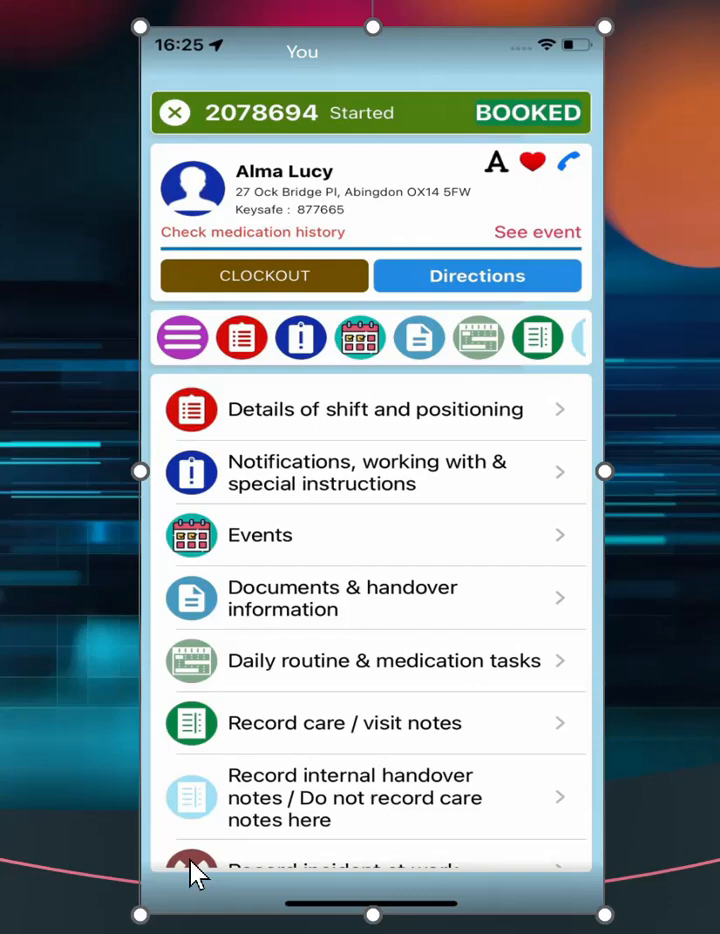
{"action": "mouse_move", "coordinate": [532, 348]}
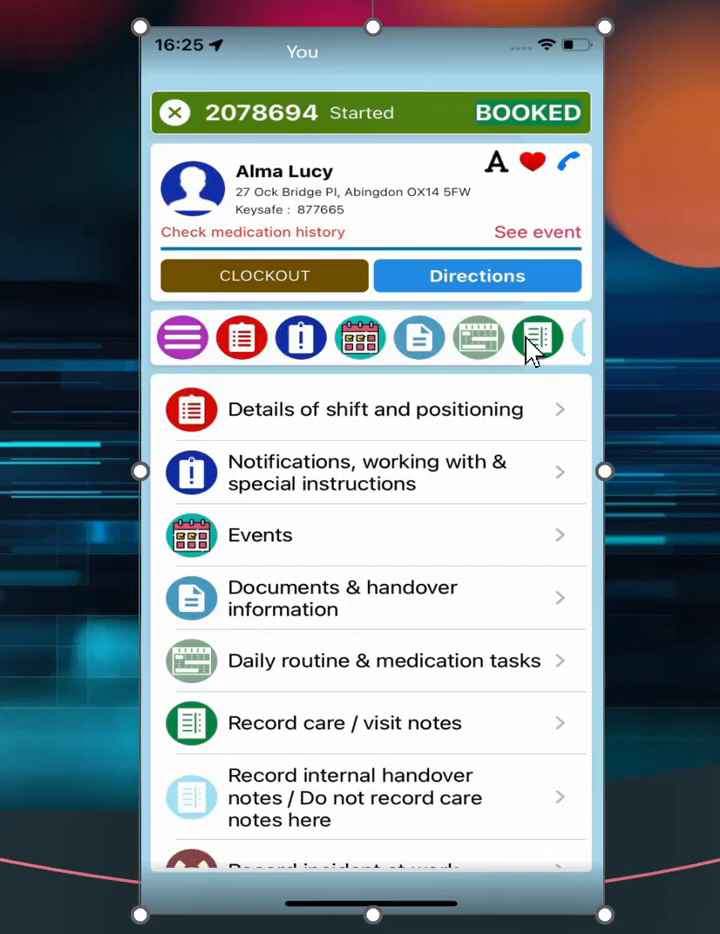
{"action": "mouse_move", "coordinate": [536, 352]}
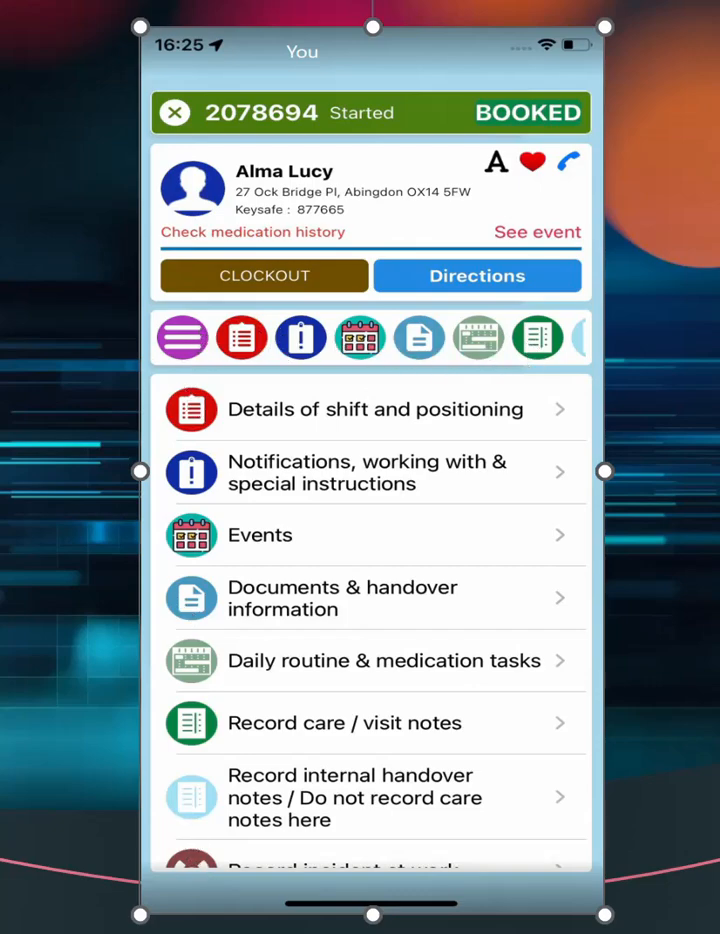
{"action": "mouse_move", "coordinate": [496, 212]}
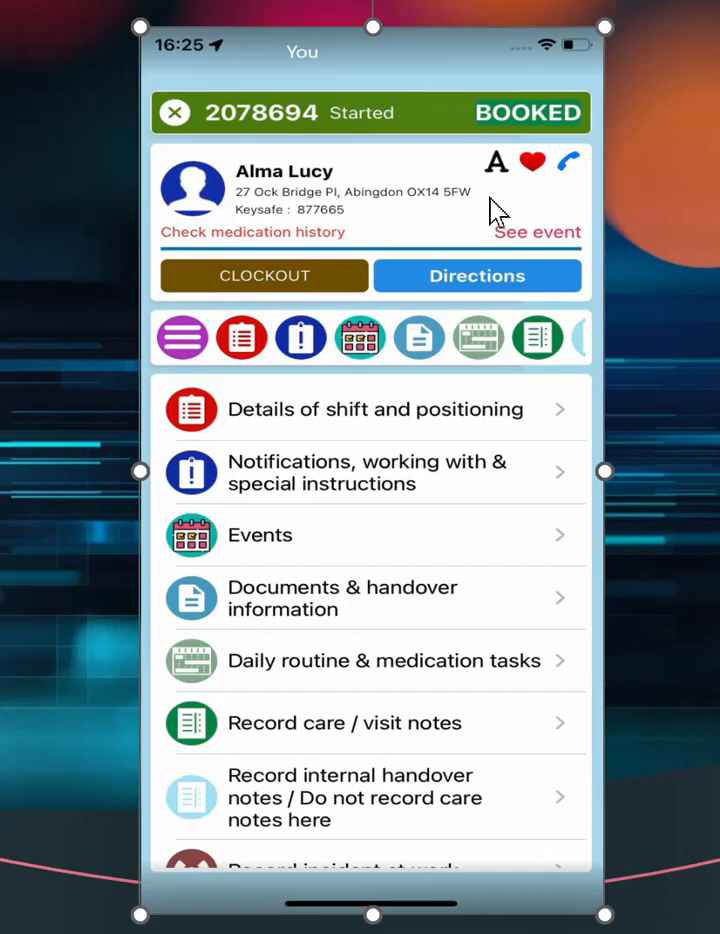
{"action": "mouse_move", "coordinate": [596, 710]}
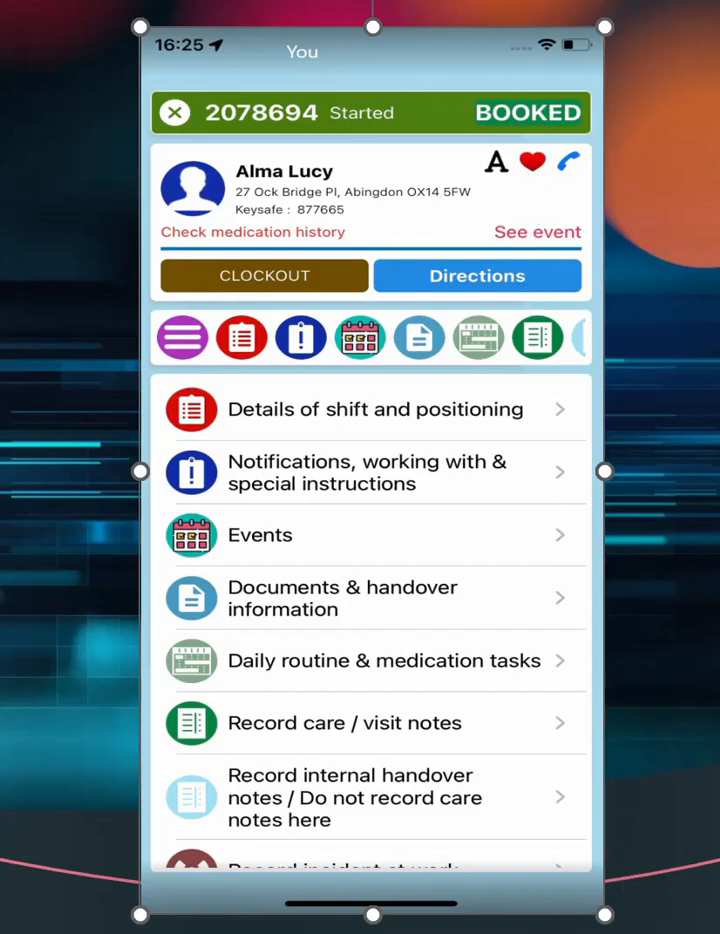
Review the shift's pay details and instructions, then show the client's events with the 14:00 physio appointment.
{"action": "left_click", "coordinate": [260, 332]}
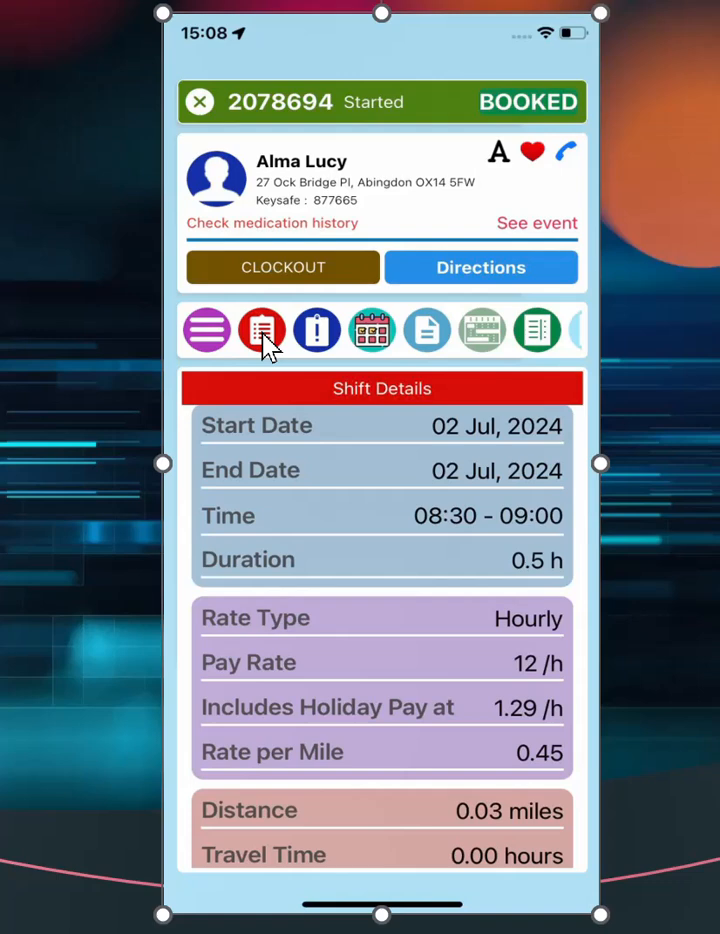
{"action": "mouse_move", "coordinate": [398, 530]}
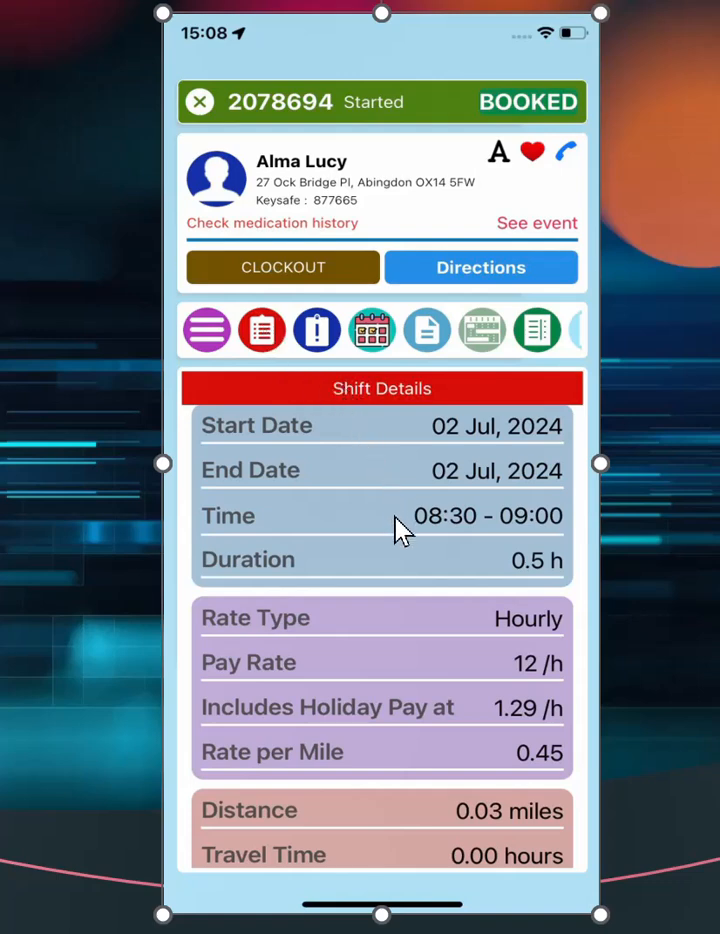
{"action": "mouse_move", "coordinate": [448, 816]}
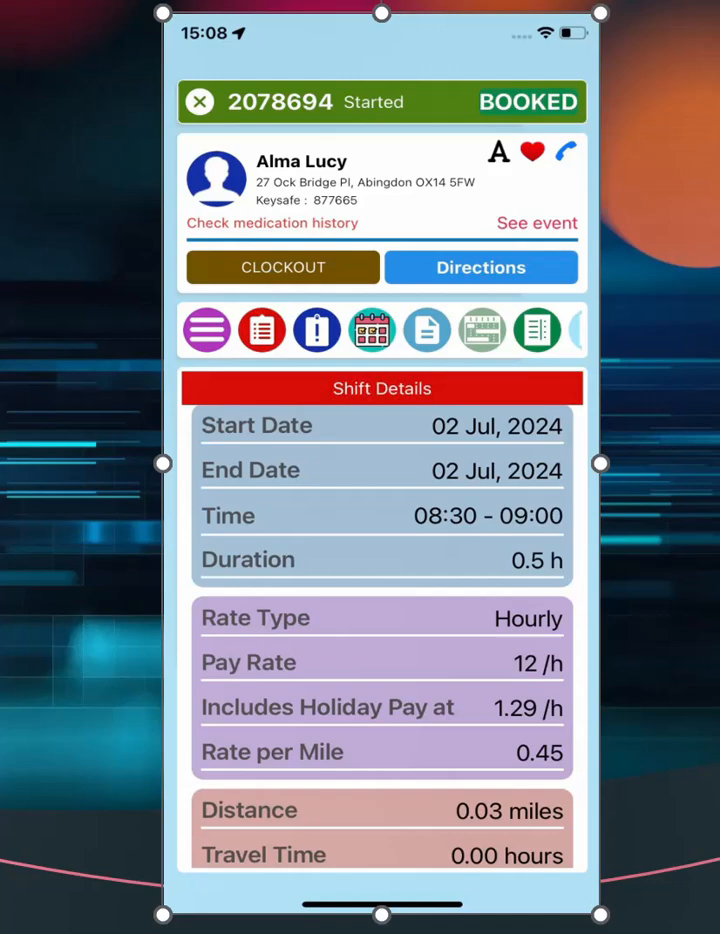
{"action": "left_click", "coordinate": [336, 328]}
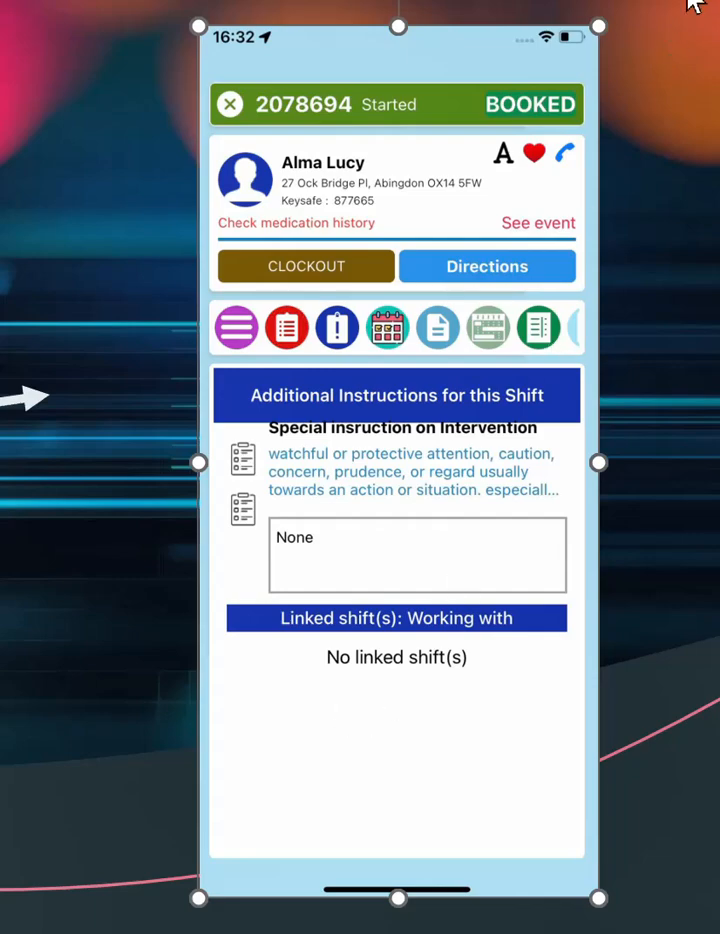
{"action": "left_click", "coordinate": [352, 336]}
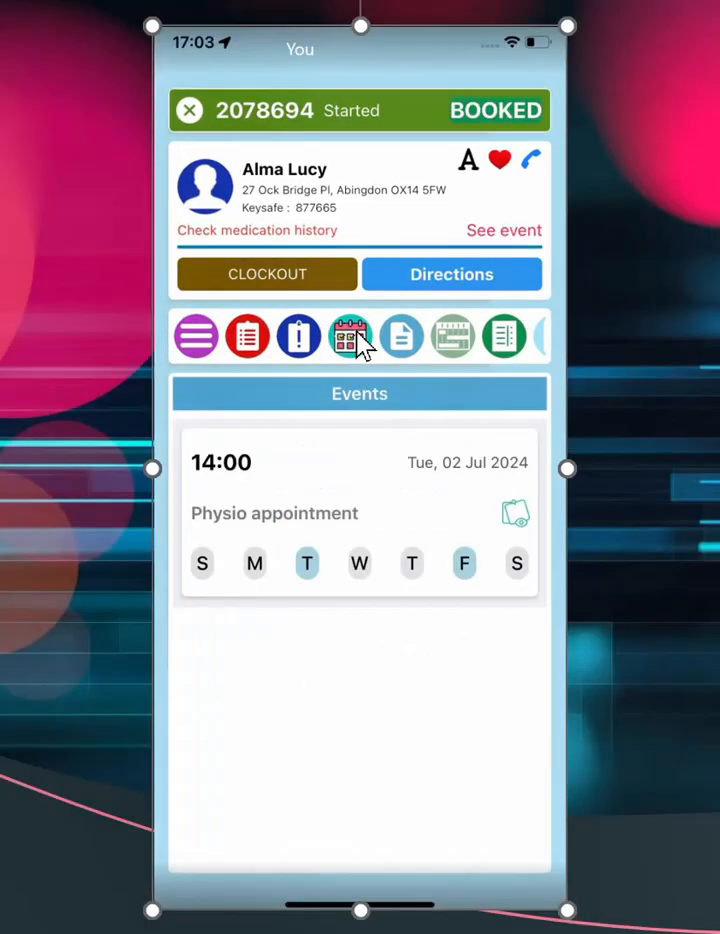
{"action": "mouse_move", "coordinate": [220, 486]}
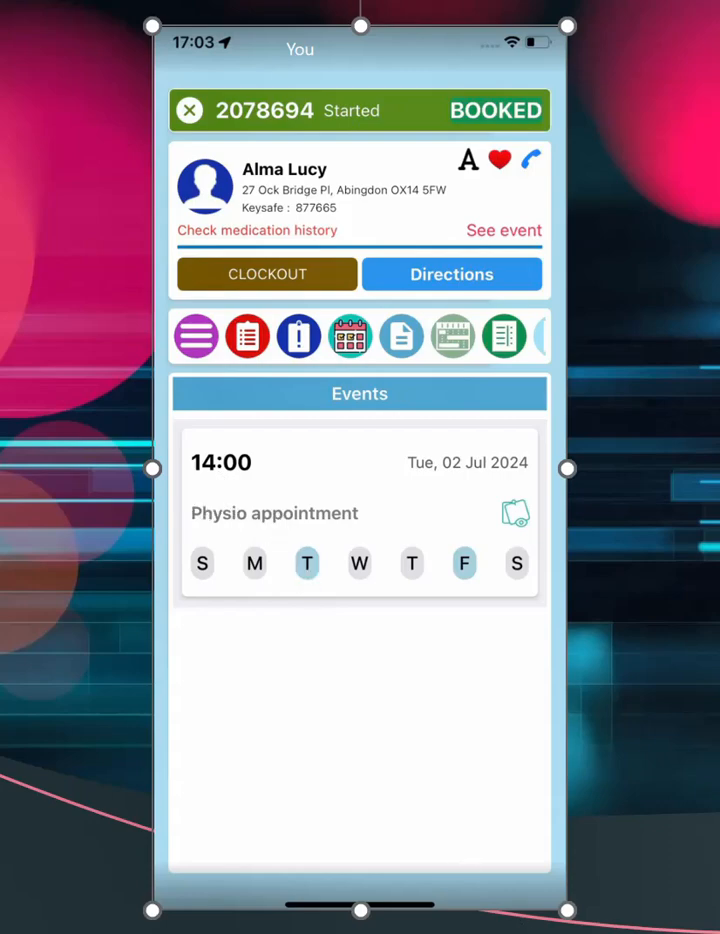
Show the client's Documents list including the Care and Support Plan.
{"action": "left_click", "coordinate": [400, 336]}
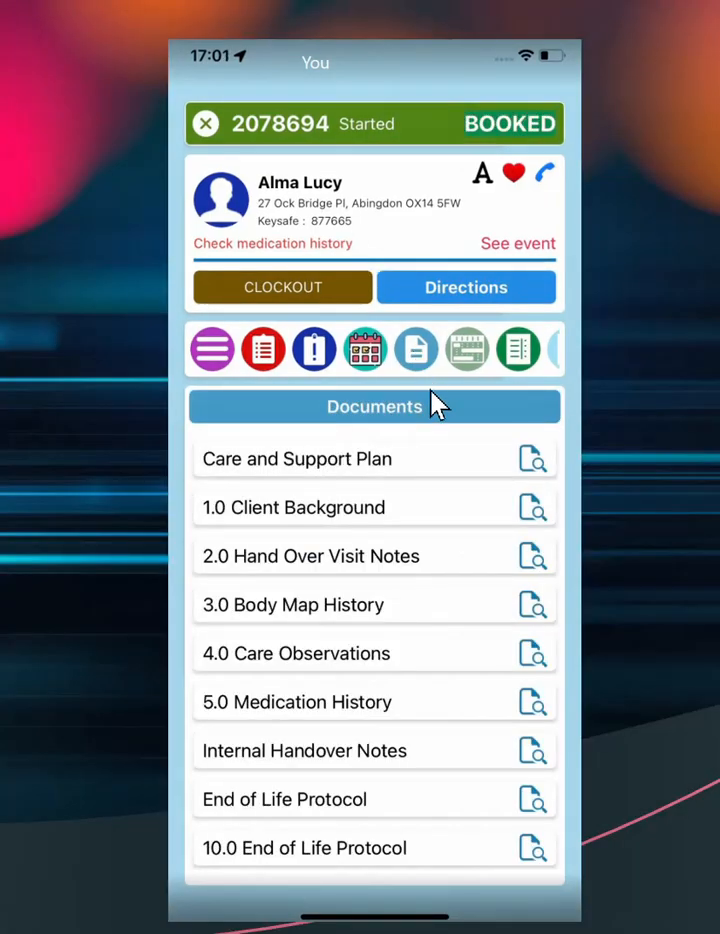
{"action": "mouse_move", "coordinate": [278, 472]}
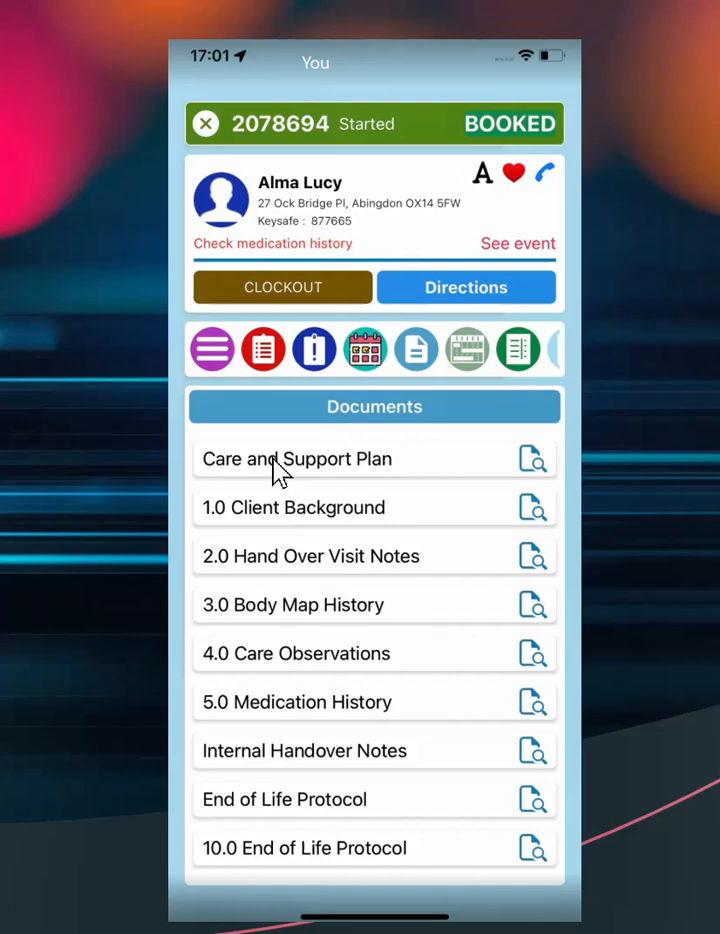
{"action": "mouse_move", "coordinate": [258, 642]}
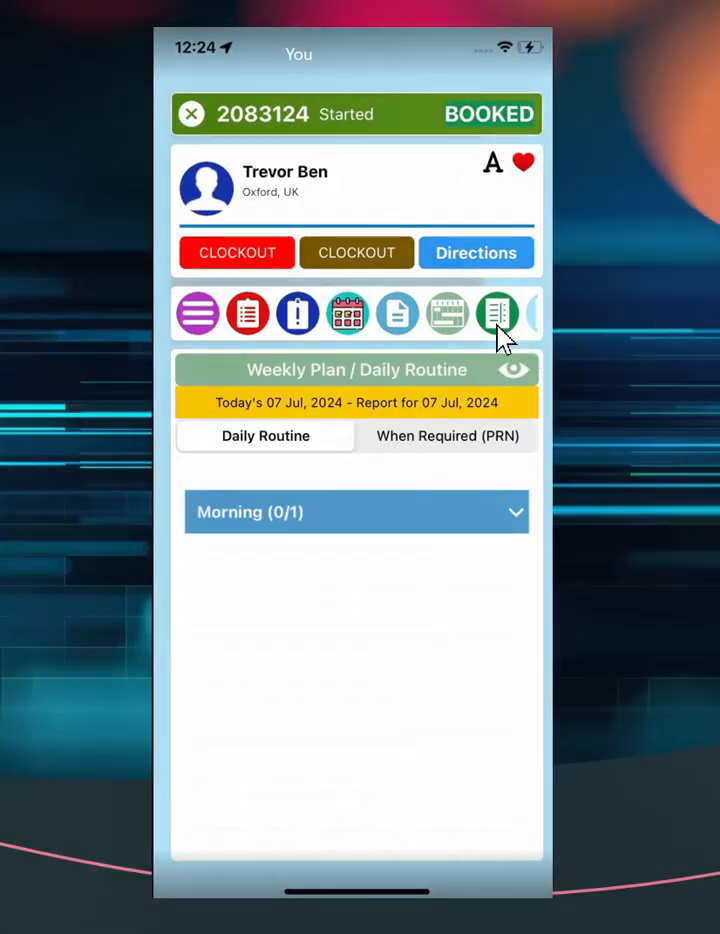
{"action": "mouse_move", "coordinate": [420, 516]}
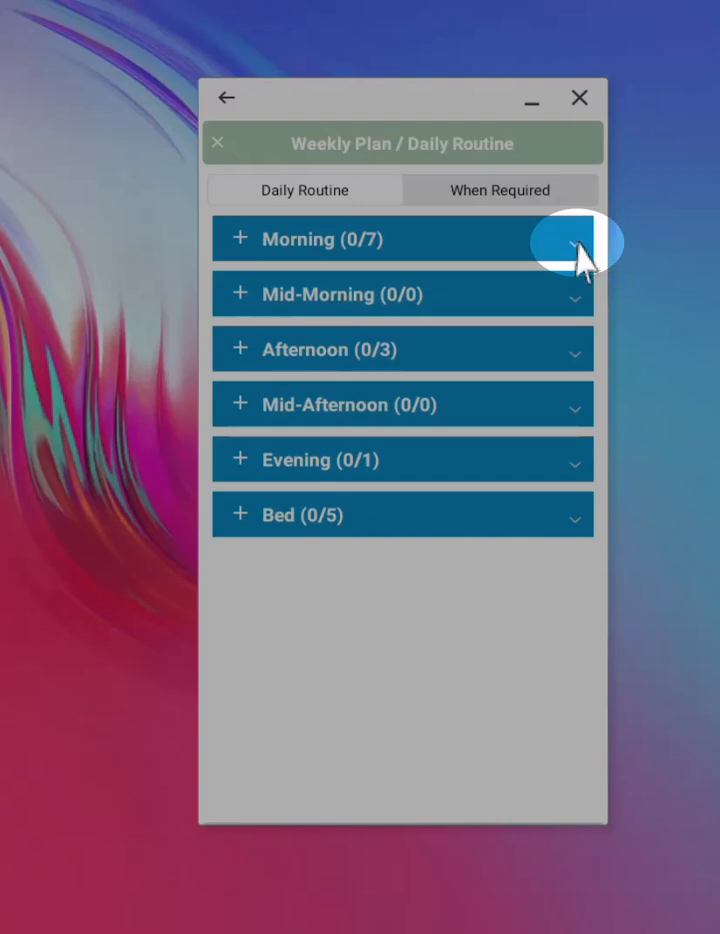
Expand the Morning routine and mark a daily-routine task as Complete.
{"action": "left_click", "coordinate": [576, 240]}
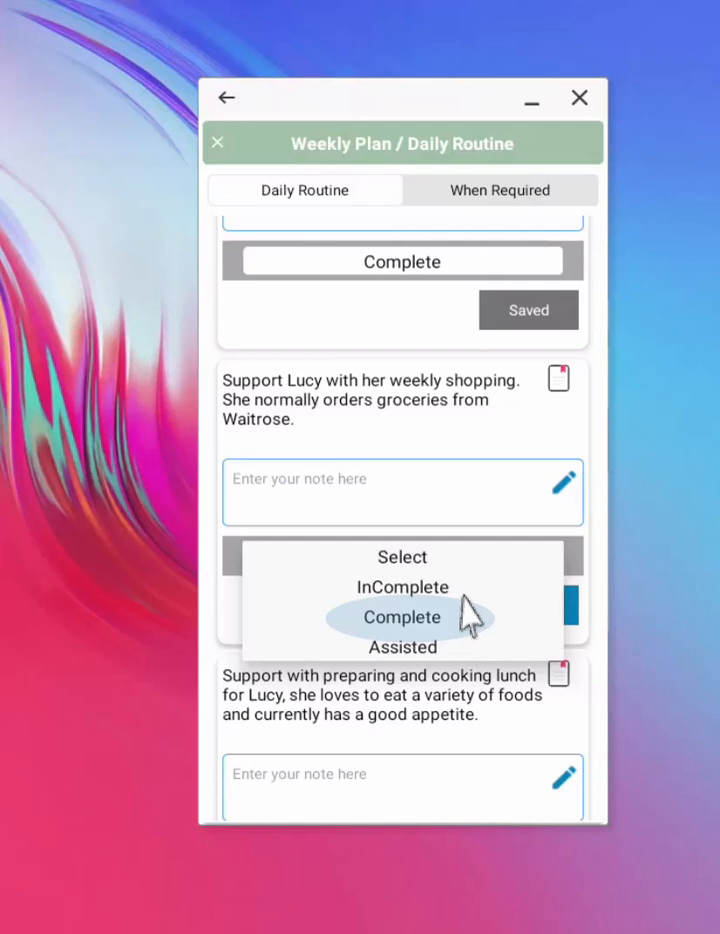
{"action": "mouse_move", "coordinate": [424, 636]}
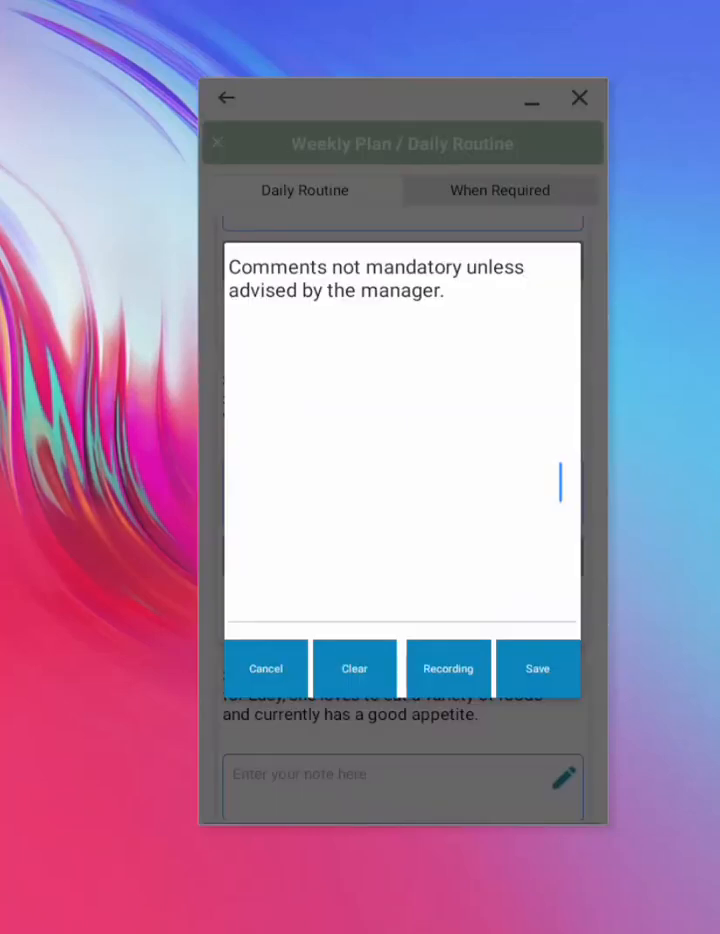
{"action": "left_click", "coordinate": [266, 668]}
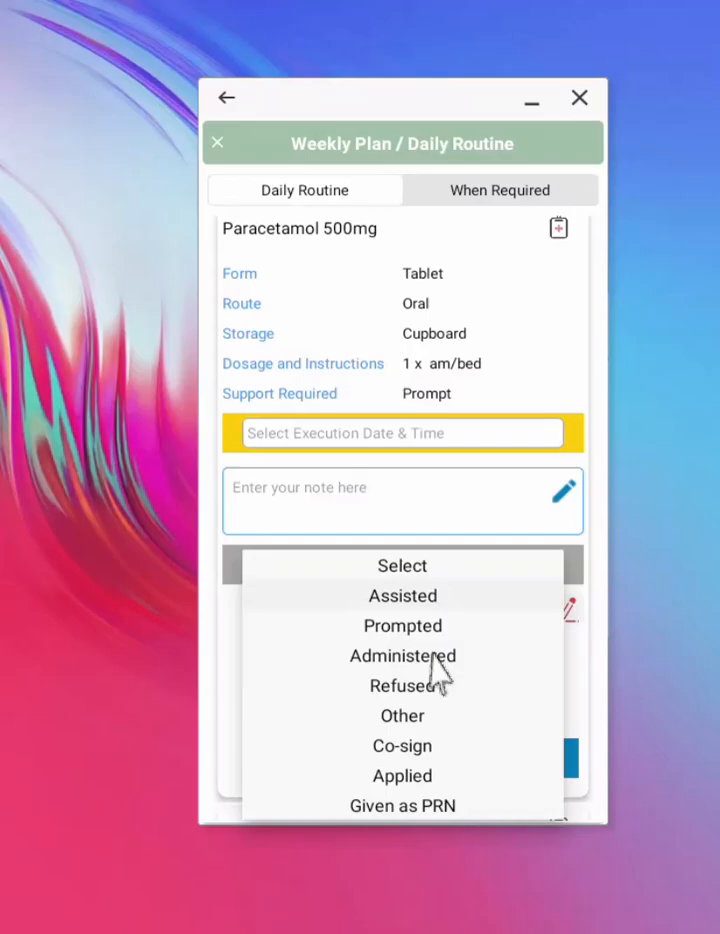
Record the morning medication as Administered and save a drawn submitter signature.
{"action": "left_click", "coordinate": [402, 656]}
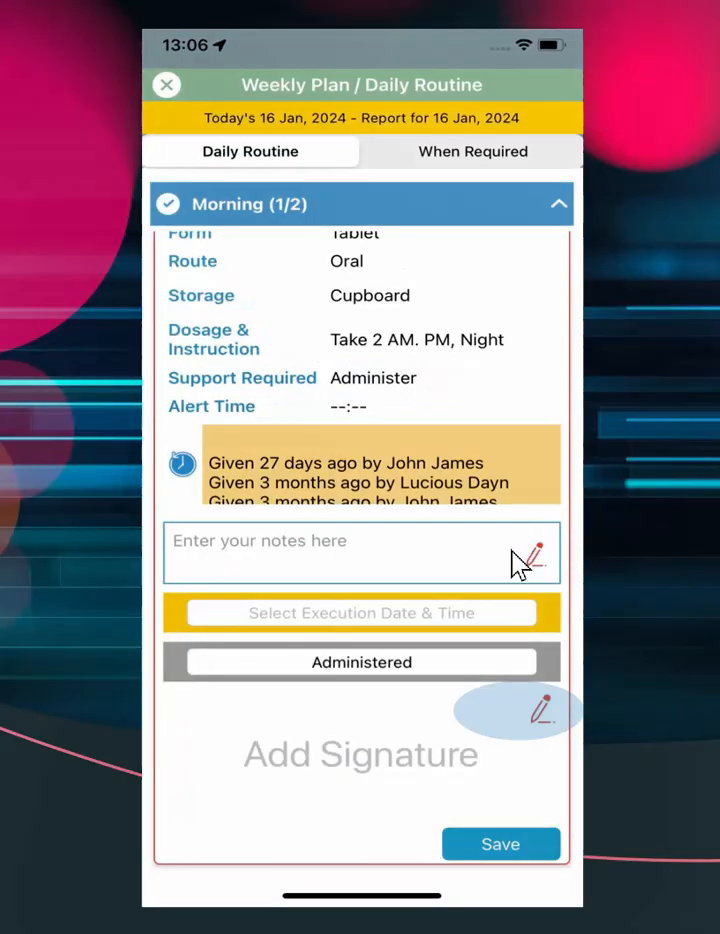
{"action": "mouse_move", "coordinate": [540, 720]}
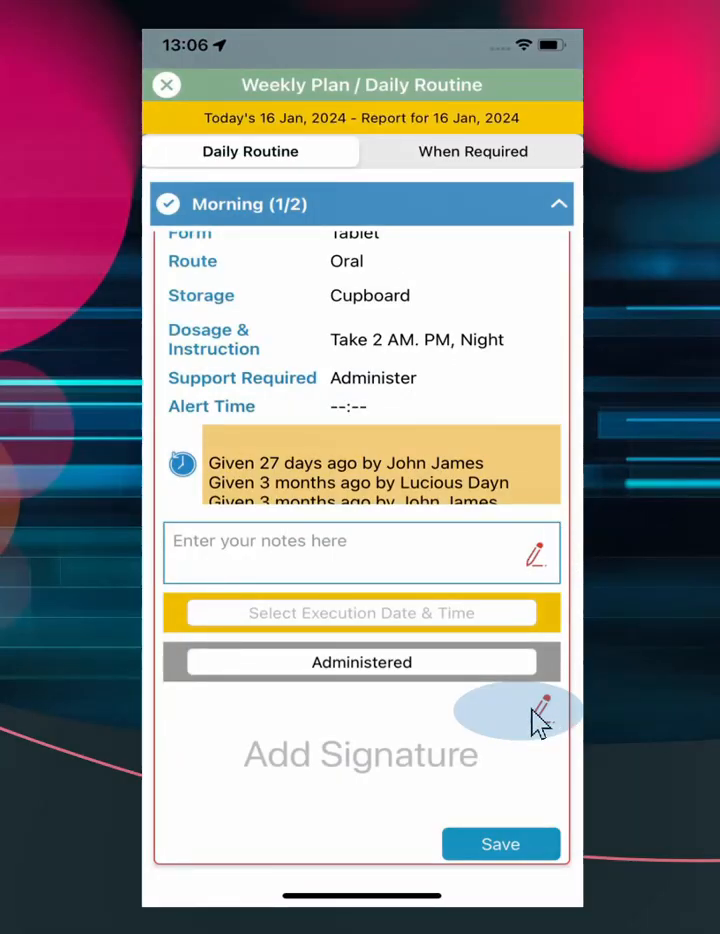
{"action": "left_click", "coordinate": [536, 712]}
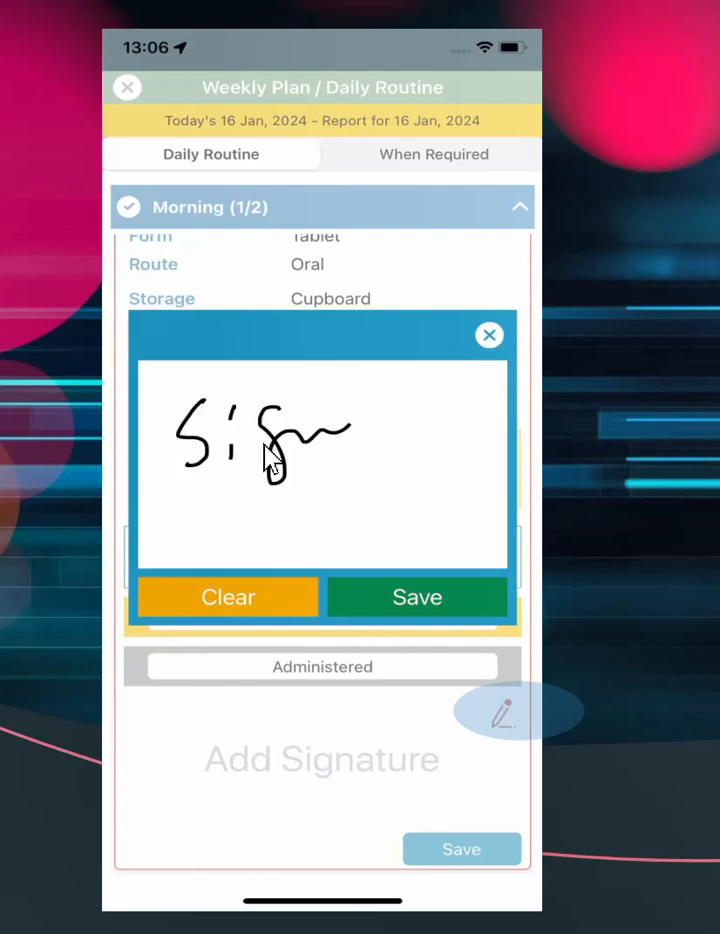
{"action": "left_click", "coordinate": [416, 596]}
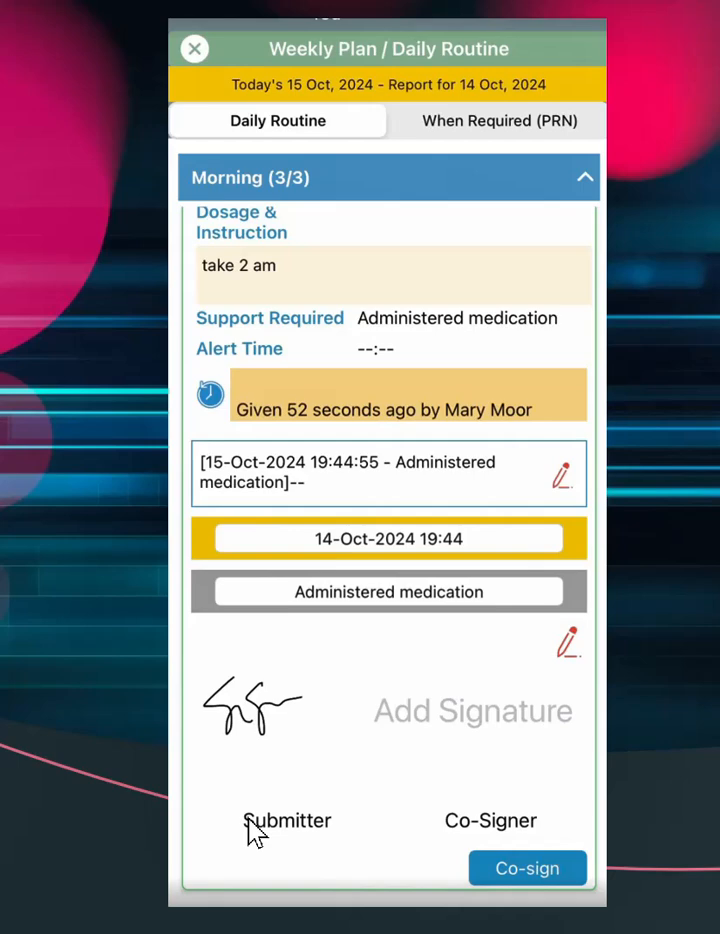
{"action": "mouse_move", "coordinate": [460, 748]}
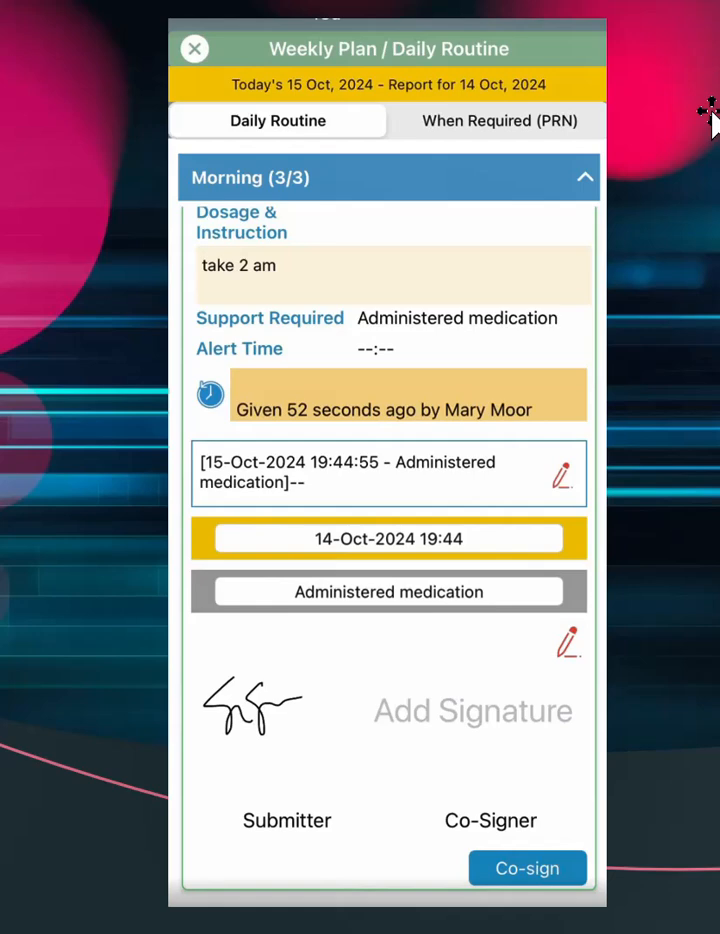
{"action": "left_click", "coordinate": [528, 868]}
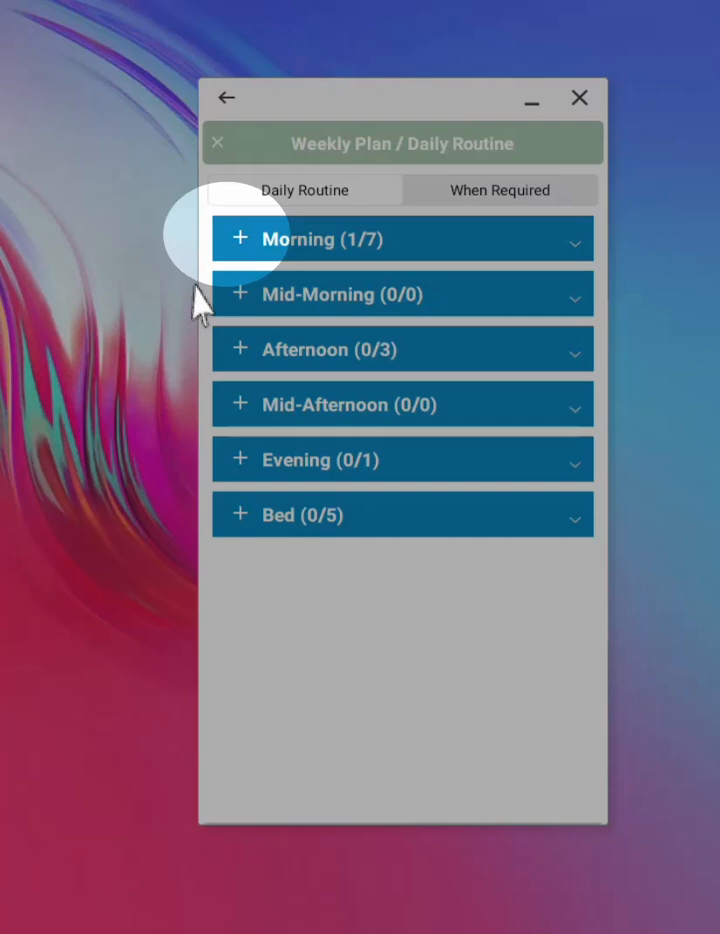
{"action": "mouse_move", "coordinate": [244, 256]}
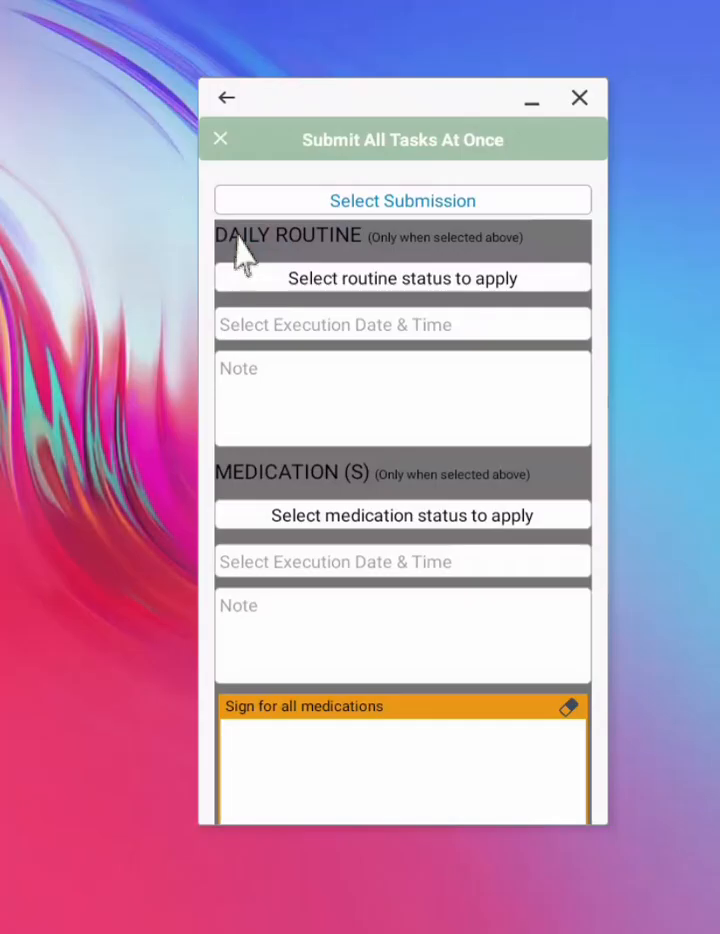
{"action": "mouse_move", "coordinate": [312, 238]}
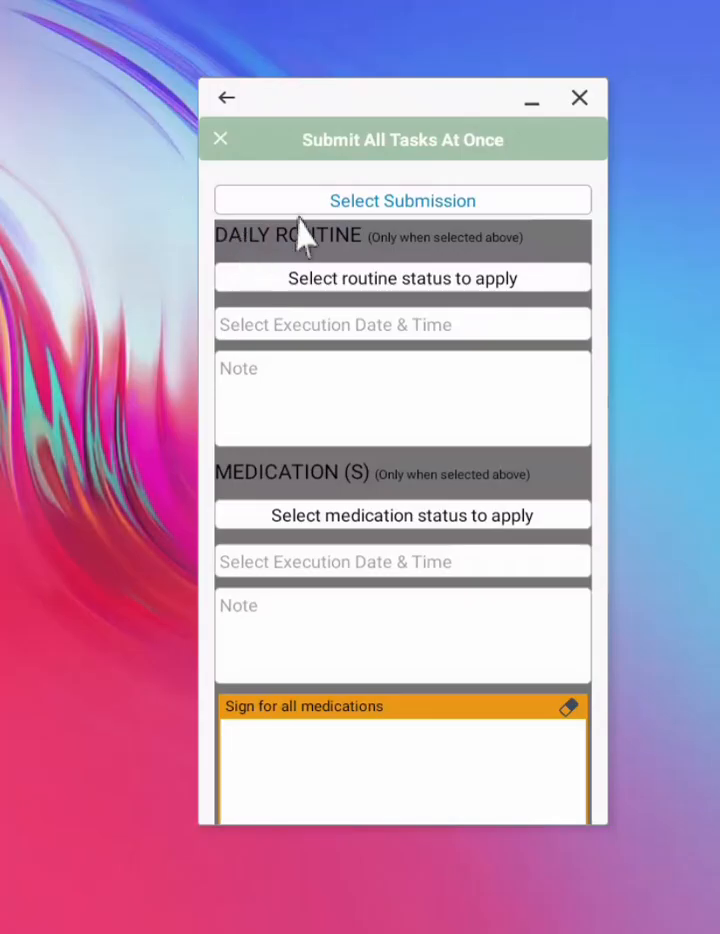
Choose to submit routine and medication tasks together with a status and execution date.
{"action": "left_click", "coordinate": [402, 200]}
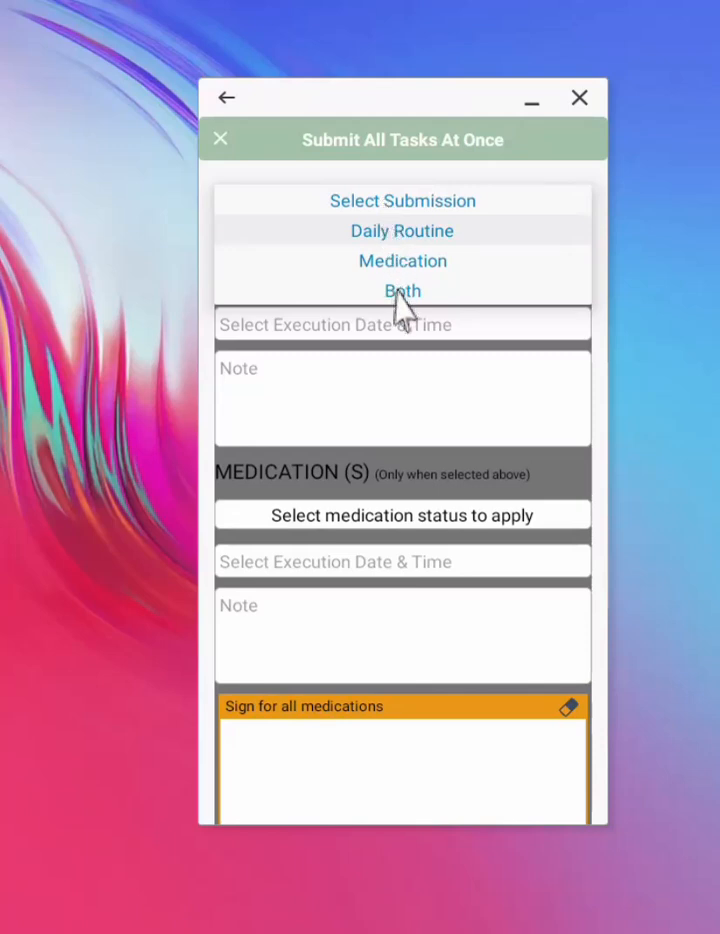
{"action": "left_click", "coordinate": [402, 292]}
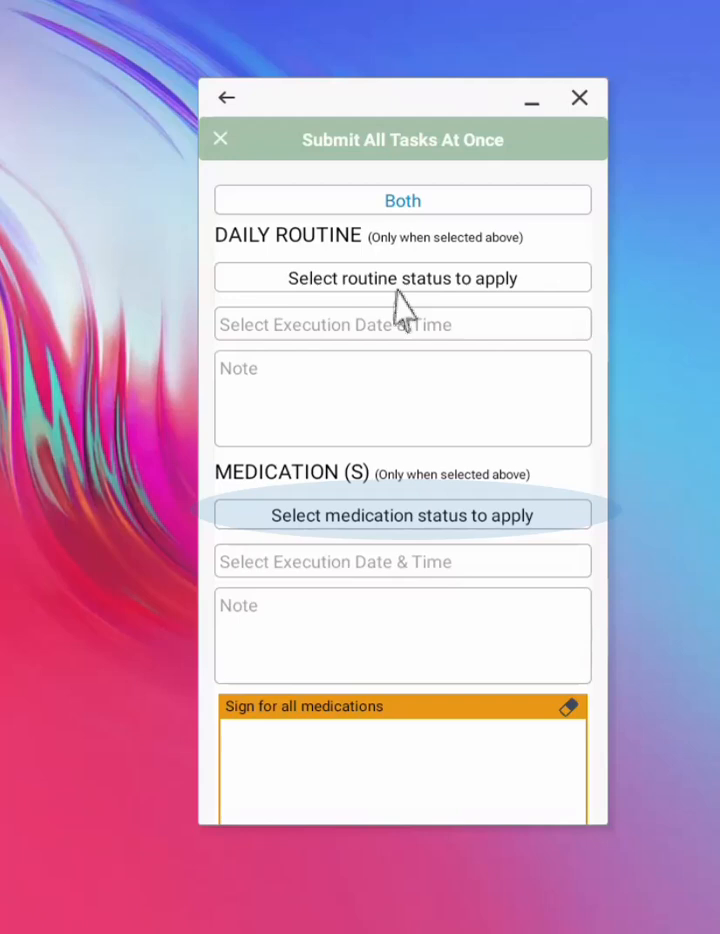
{"action": "mouse_move", "coordinate": [398, 296]}
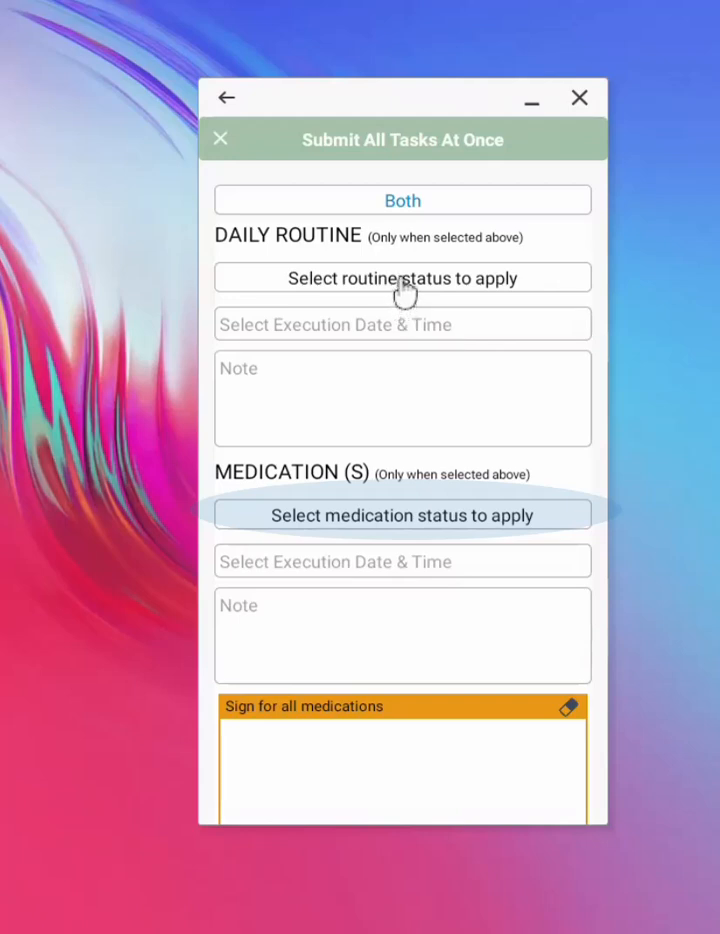
{"action": "left_click", "coordinate": [402, 324]}
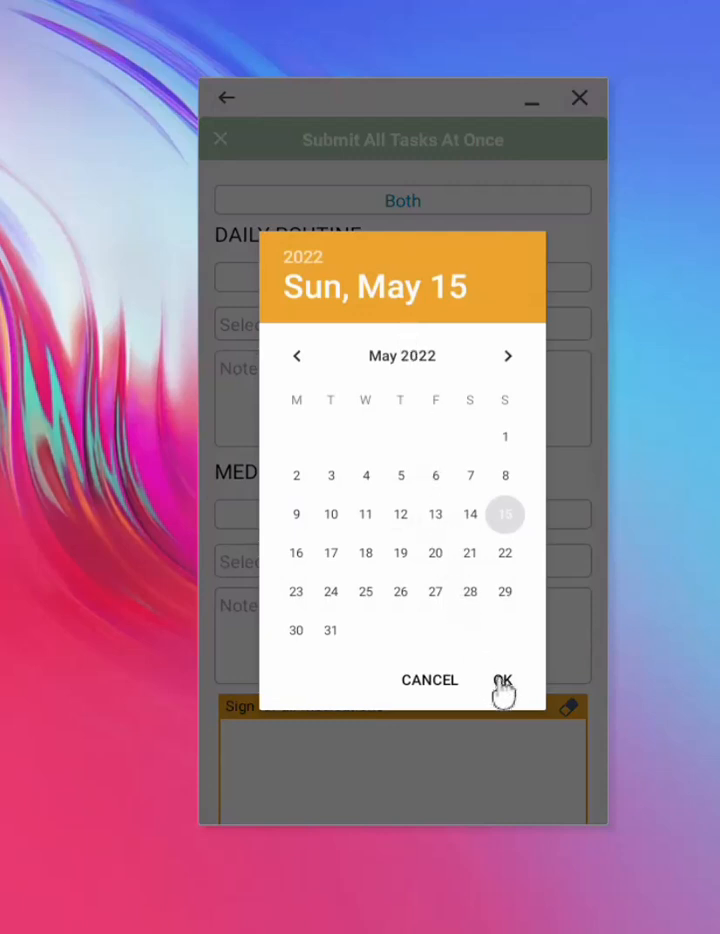
{"action": "left_click", "coordinate": [504, 680]}
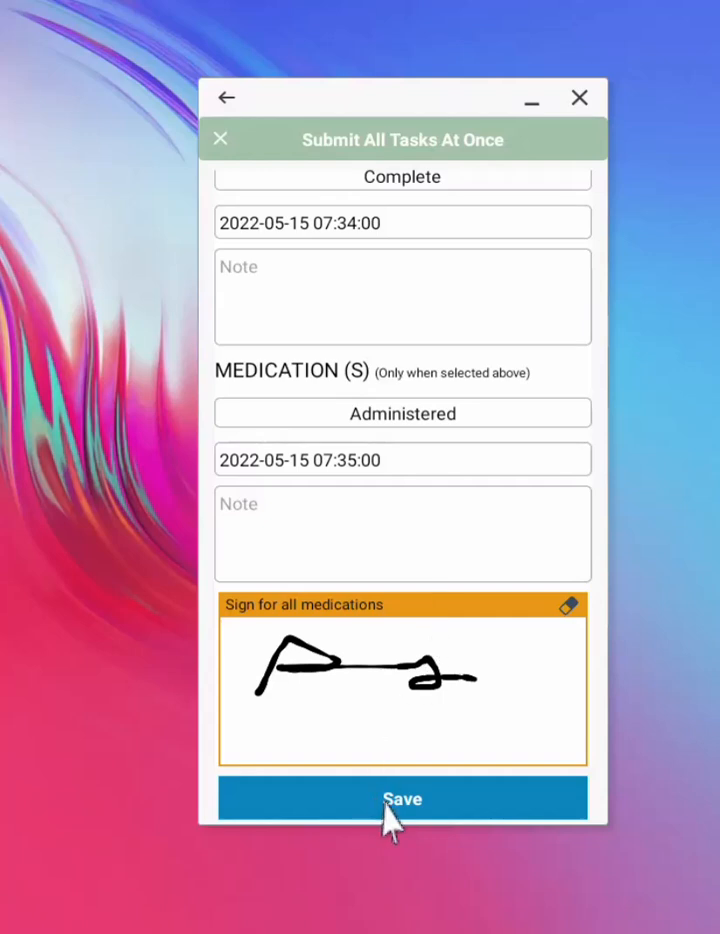
Submit all the visit's tasks at once and confirm the submission.
{"action": "left_click", "coordinate": [402, 798]}
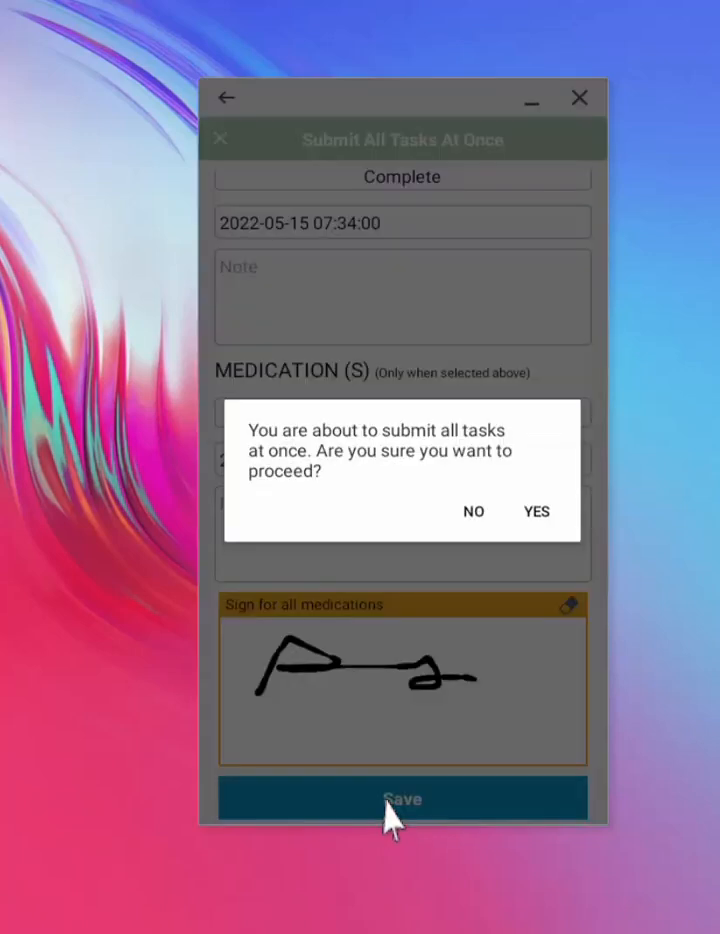
{"action": "mouse_move", "coordinate": [518, 576]}
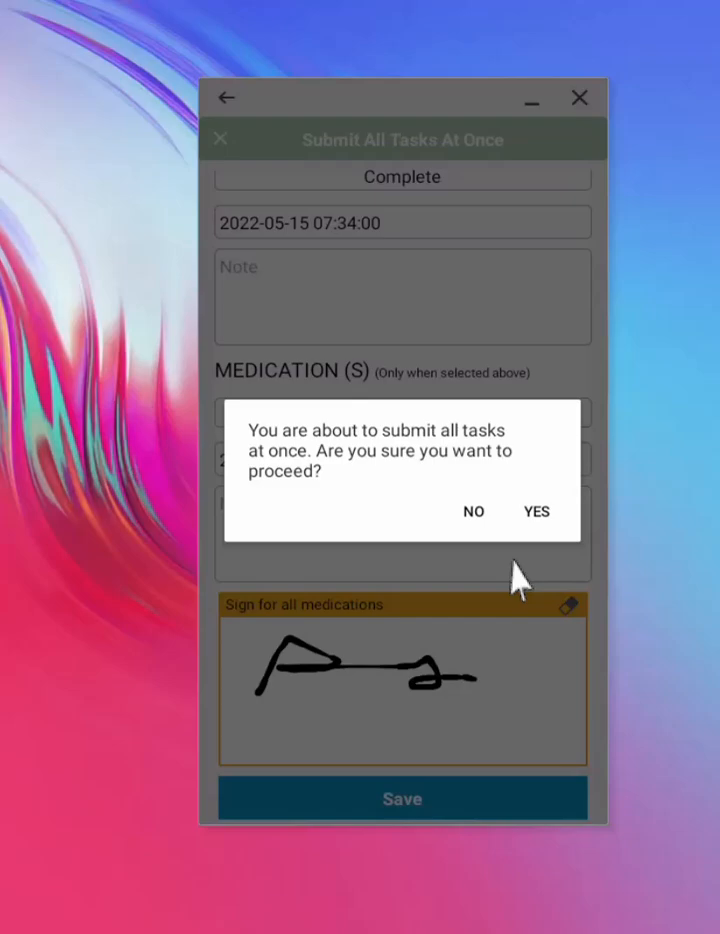
{"action": "left_click", "coordinate": [536, 512]}
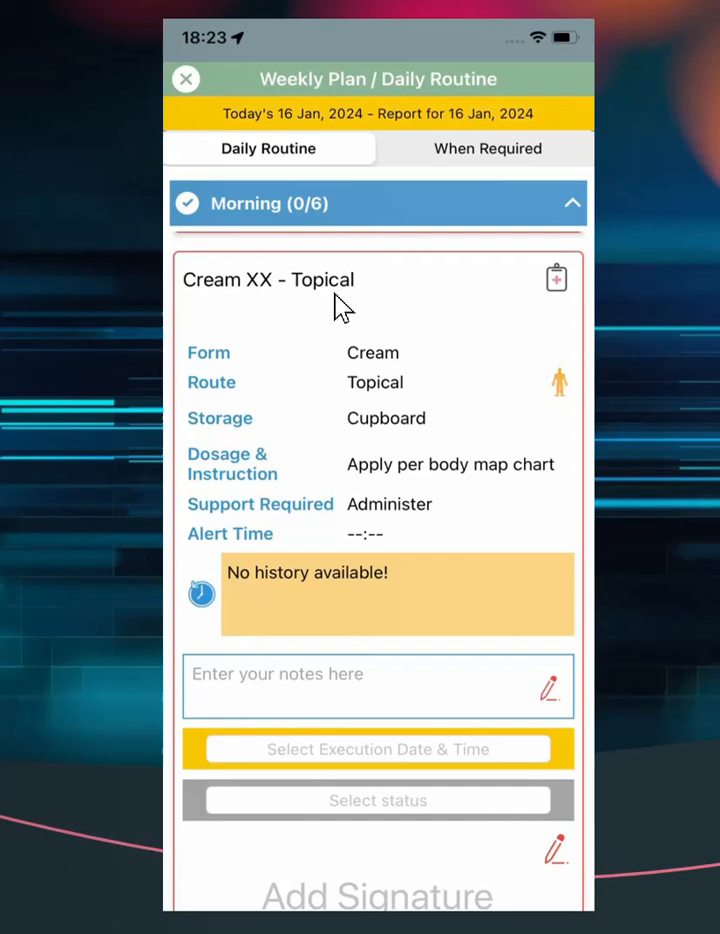
{"action": "mouse_move", "coordinate": [564, 390]}
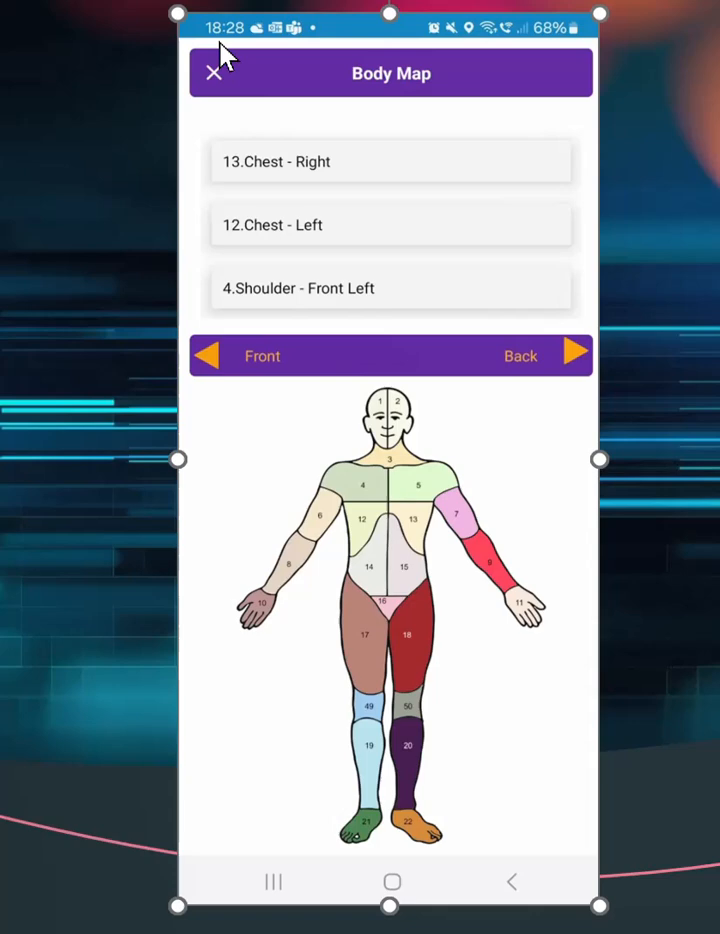
{"action": "mouse_move", "coordinate": [318, 278]}
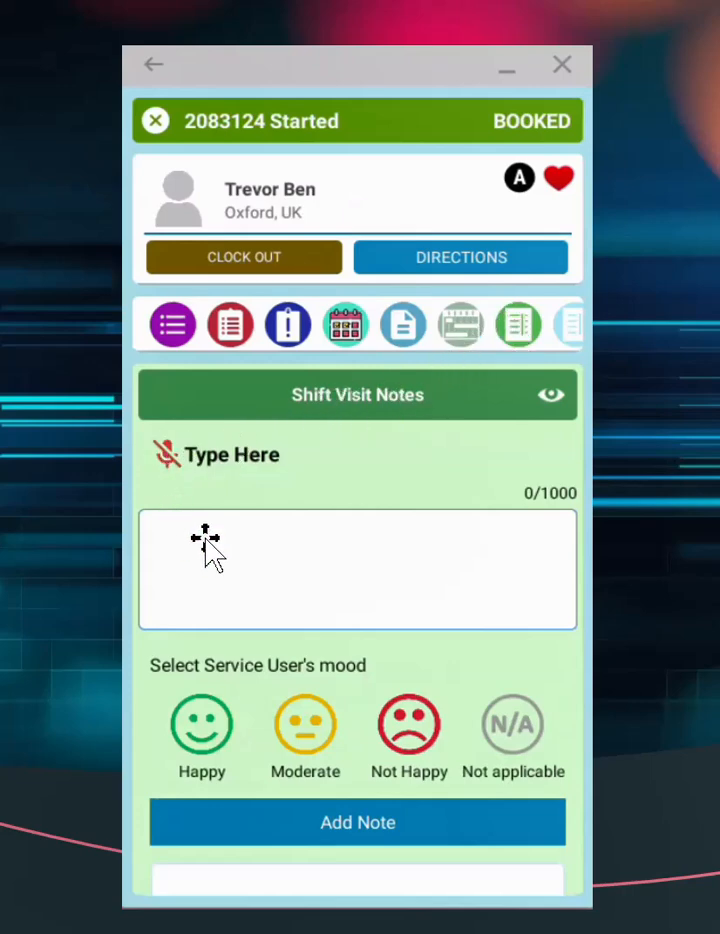
{"action": "mouse_move", "coordinate": [644, 100]}
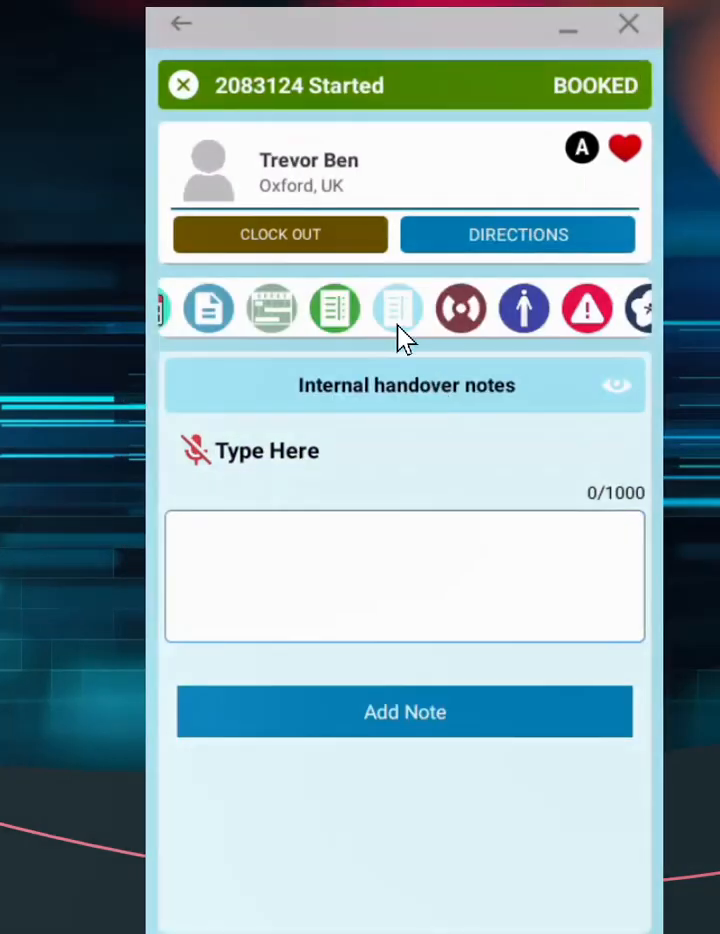
{"action": "mouse_move", "coordinate": [190, 416]}
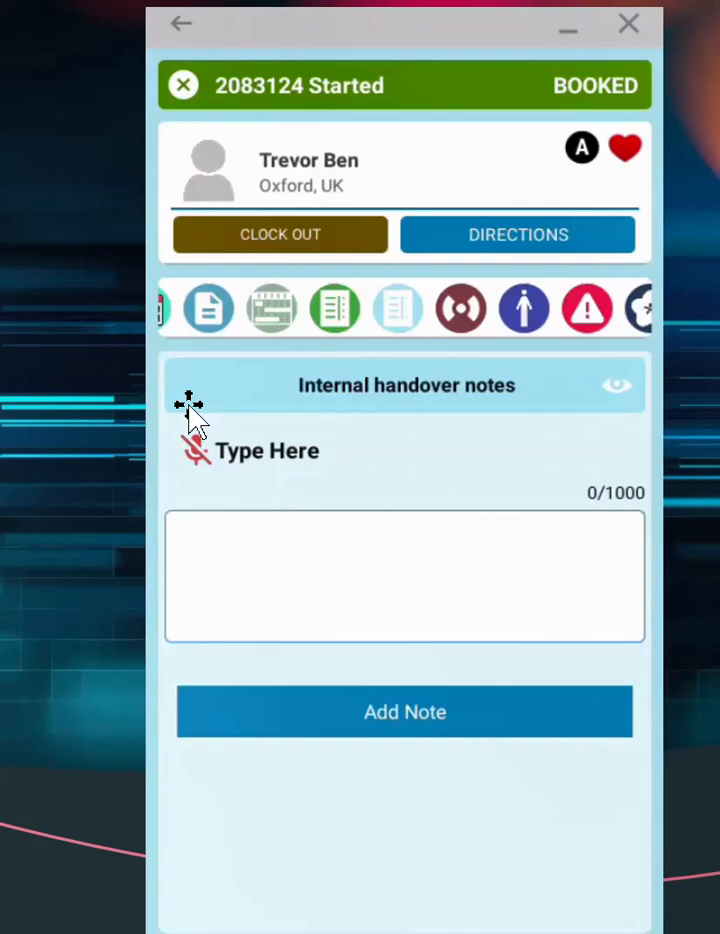
{"action": "mouse_move", "coordinate": [418, 728]}
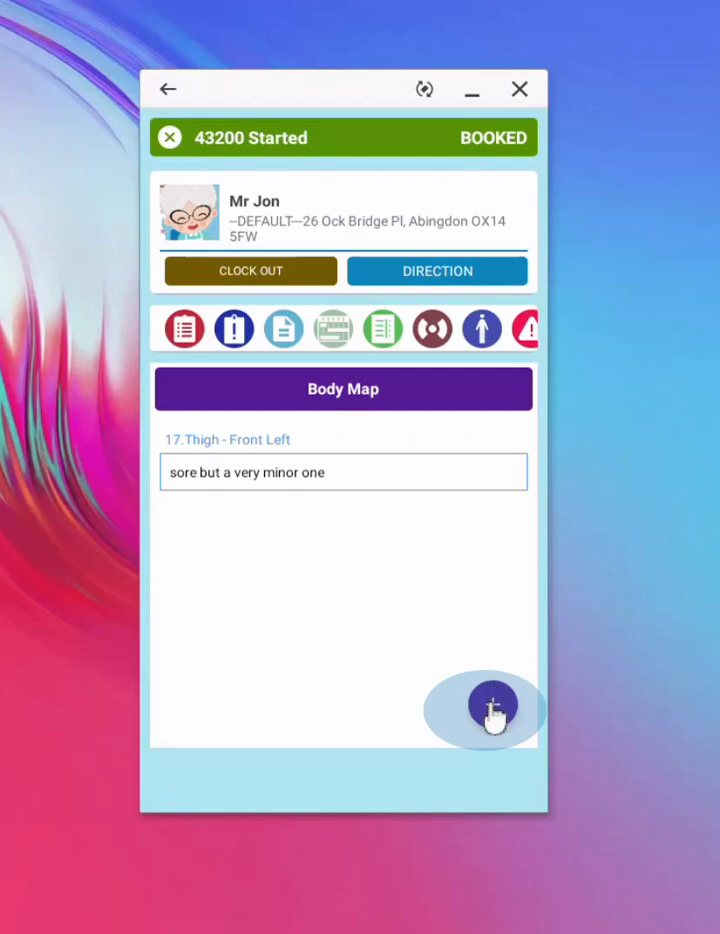
Start a new body map item from the Body Map tab.
{"action": "left_click", "coordinate": [488, 708]}
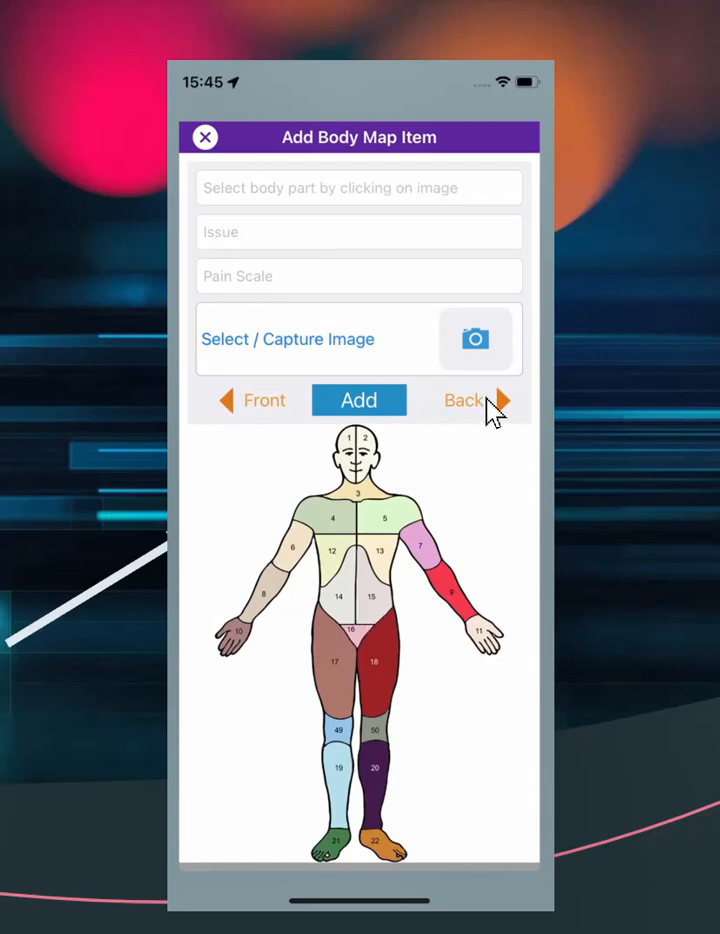
{"action": "mouse_move", "coordinate": [330, 298]}
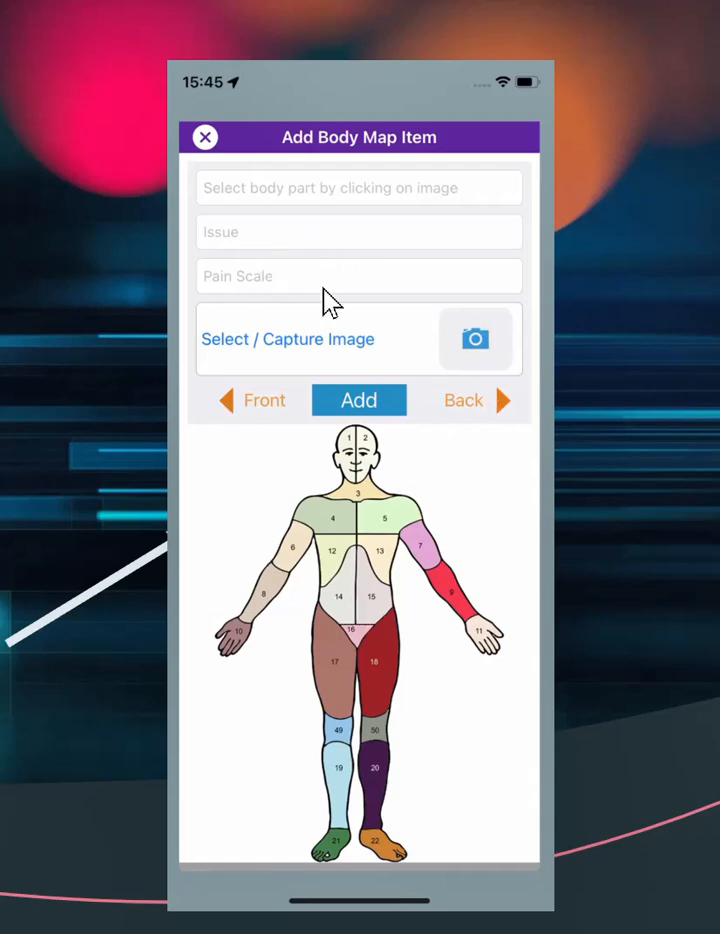
{"action": "mouse_move", "coordinate": [480, 350]}
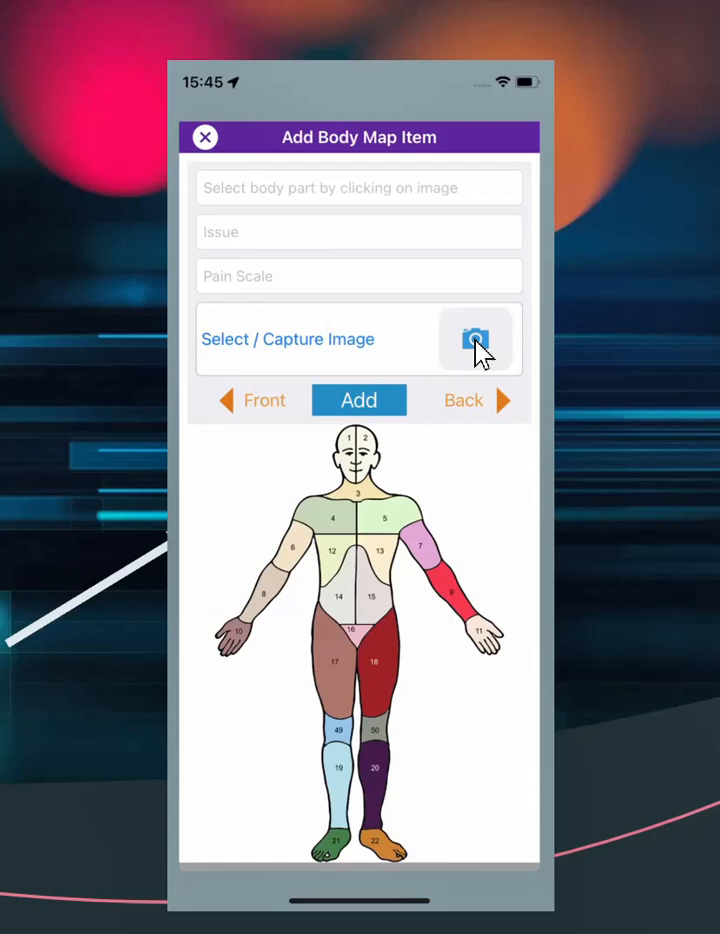
{"action": "mouse_move", "coordinate": [518, 212]}
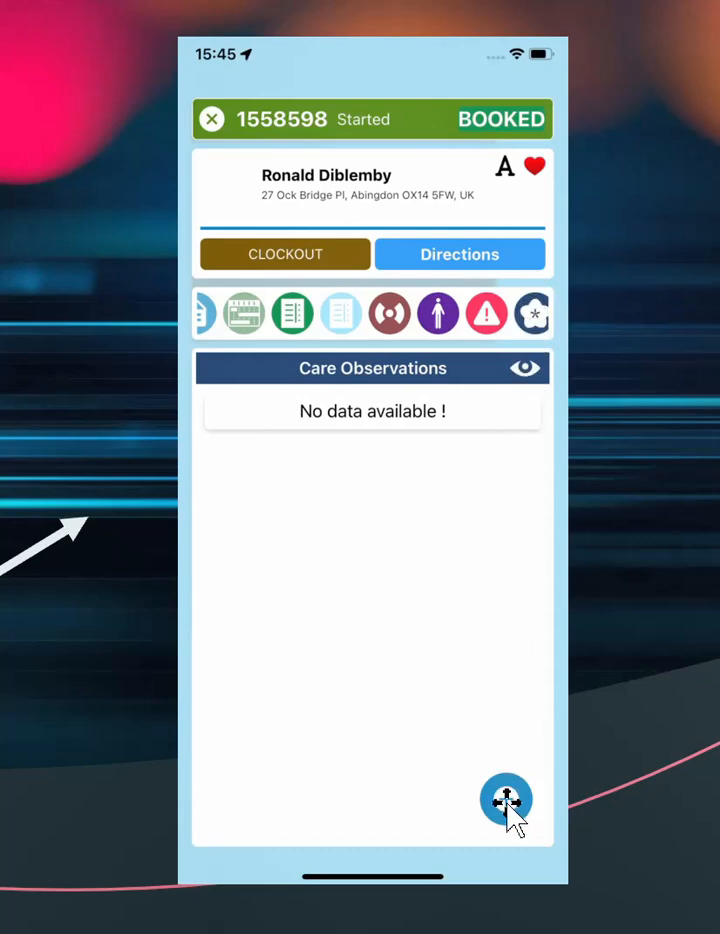
Add a new care observation of type Nutritional intake dated 16/01/2024.
{"action": "left_click", "coordinate": [506, 800]}
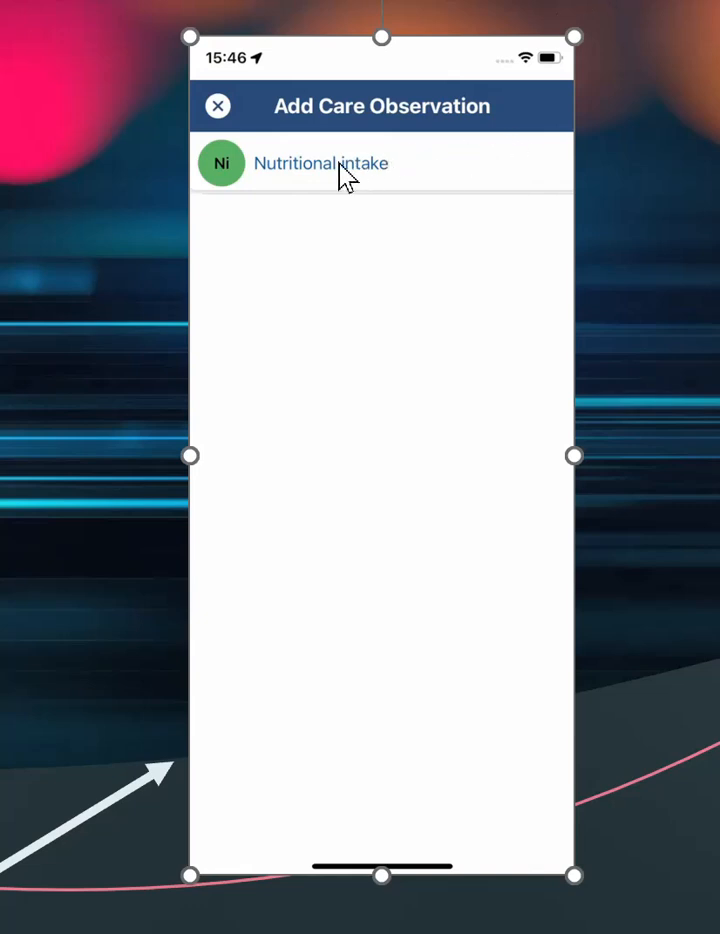
{"action": "left_click", "coordinate": [320, 164]}
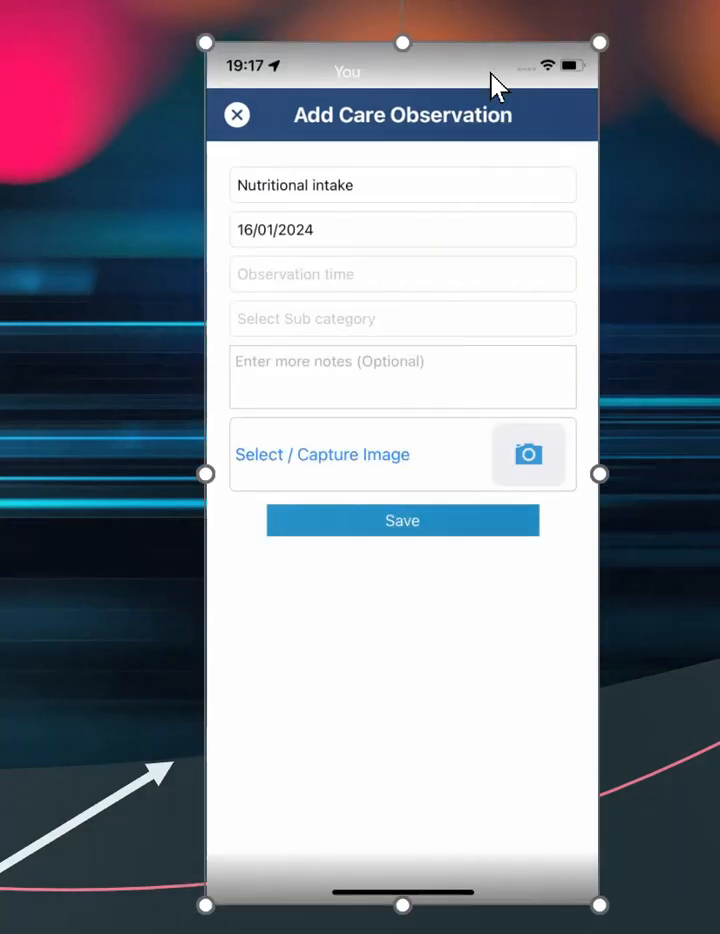
{"action": "mouse_move", "coordinate": [344, 364]}
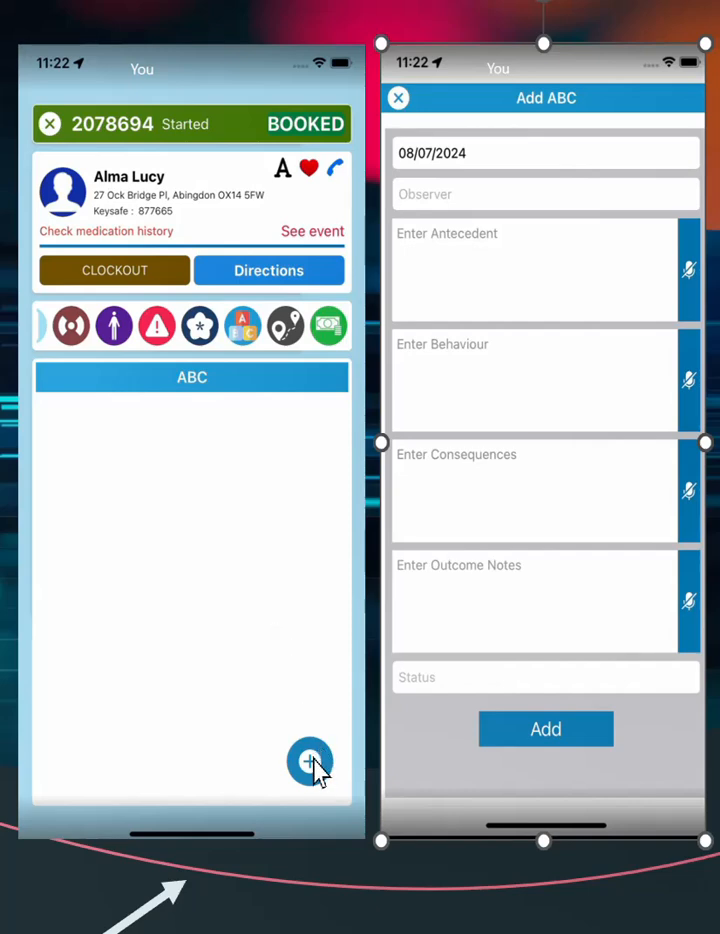
{"action": "mouse_move", "coordinate": [618, 192]}
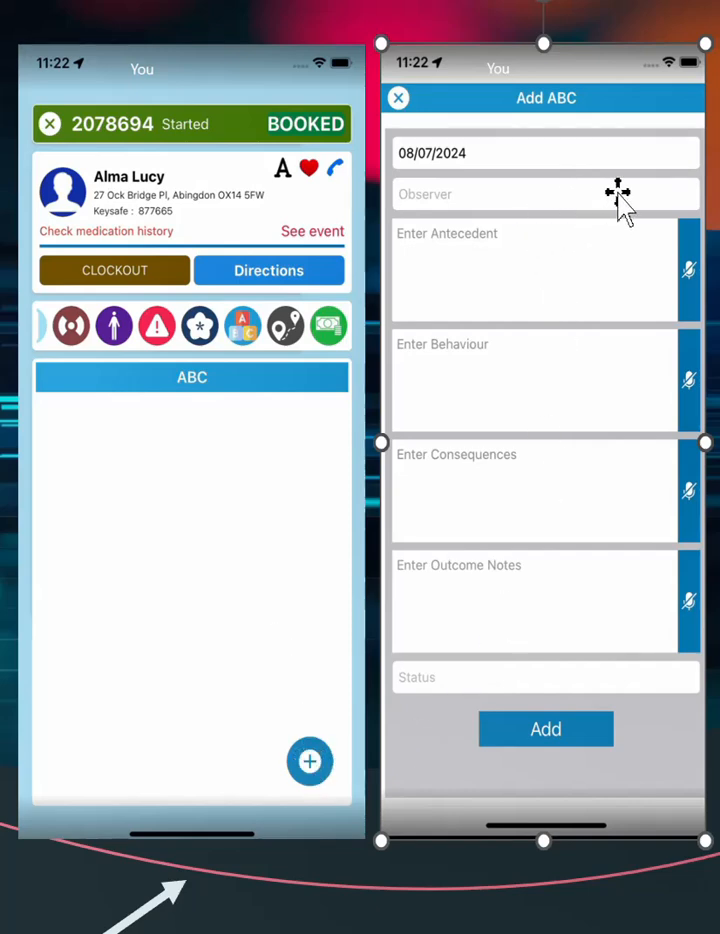
{"action": "mouse_move", "coordinate": [664, 584]}
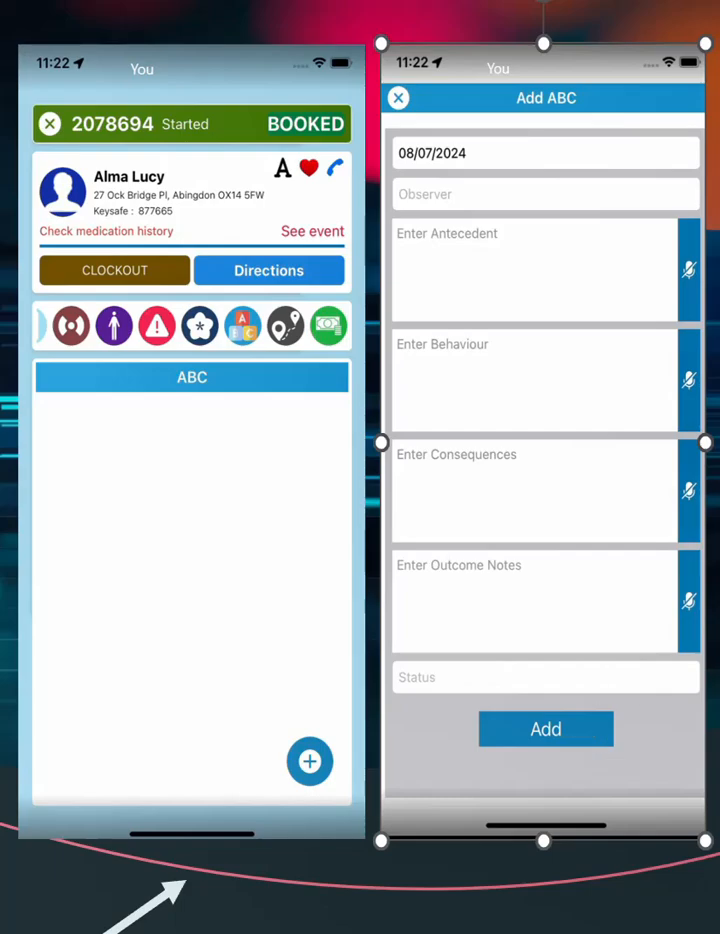
{"action": "left_click", "coordinate": [462, 336]}
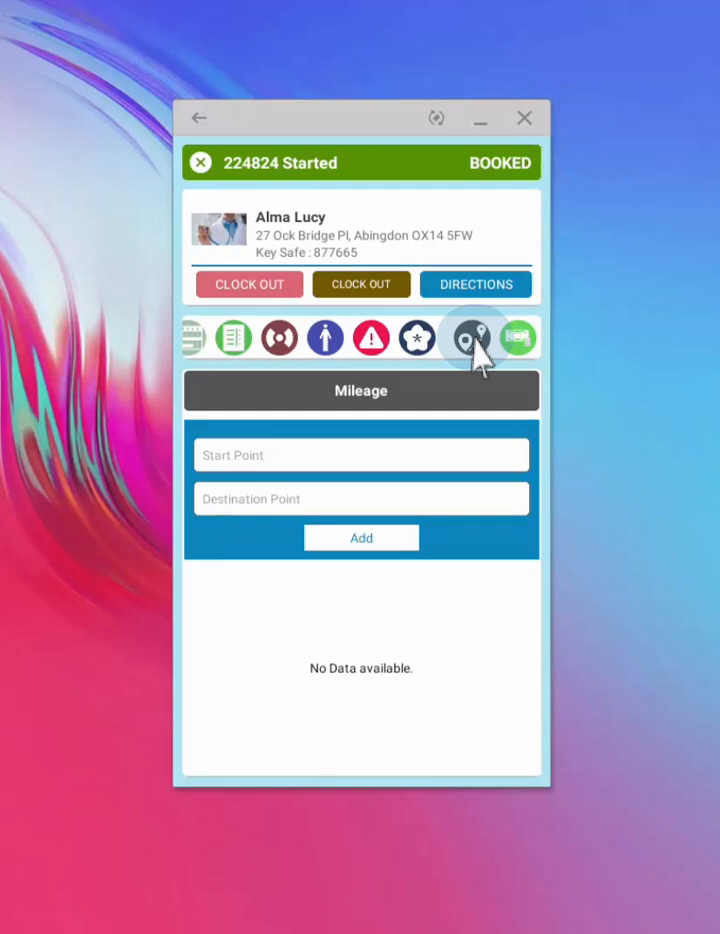
Switch to the visit's Expense records, which have no entries.
{"action": "left_click", "coordinate": [516, 336]}
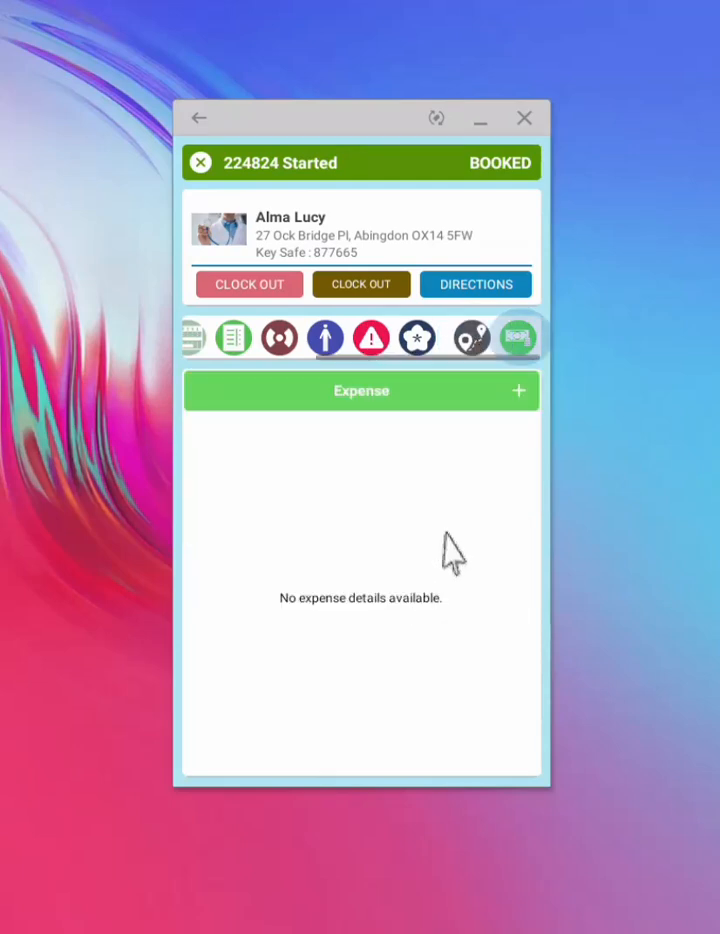
{"action": "mouse_move", "coordinate": [520, 350]}
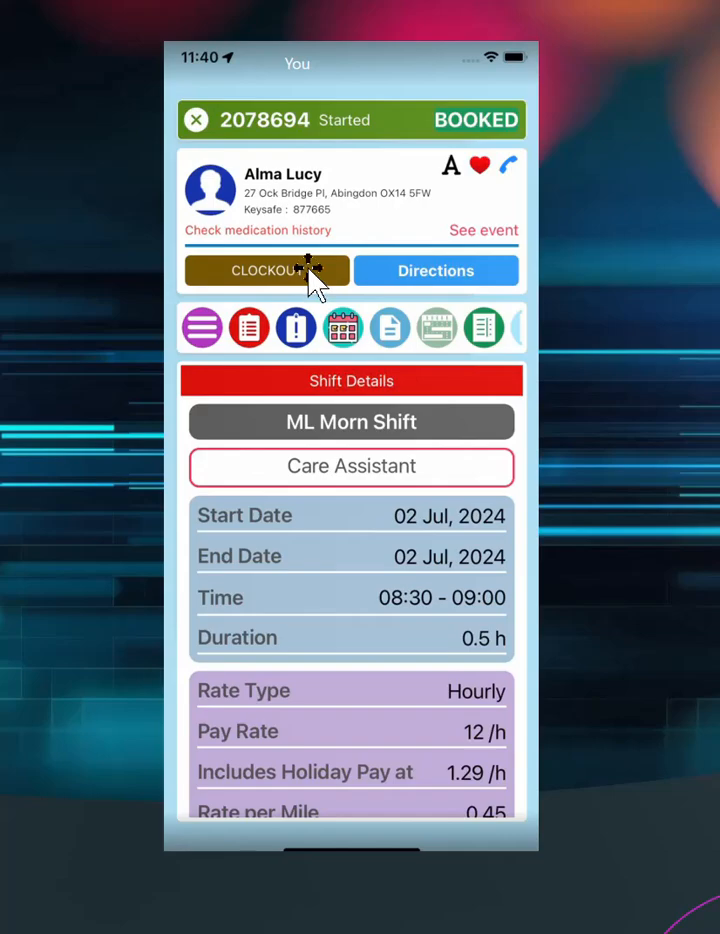
Clock out of the visit, confirming YES despite the incomplete completion status.
{"action": "left_click", "coordinate": [268, 270]}
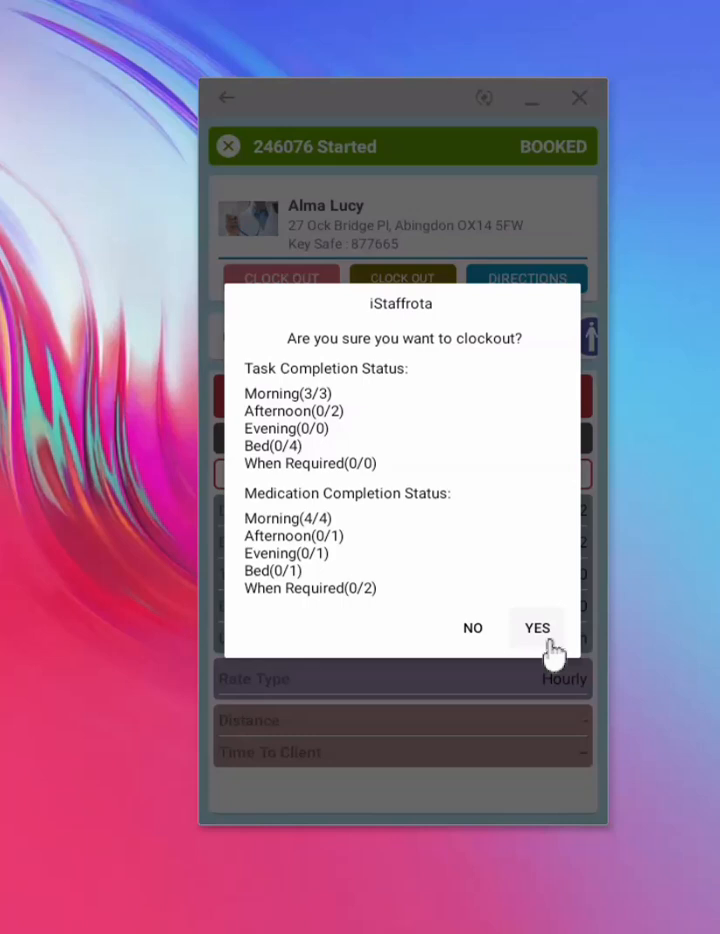
{"action": "left_click", "coordinate": [536, 628]}
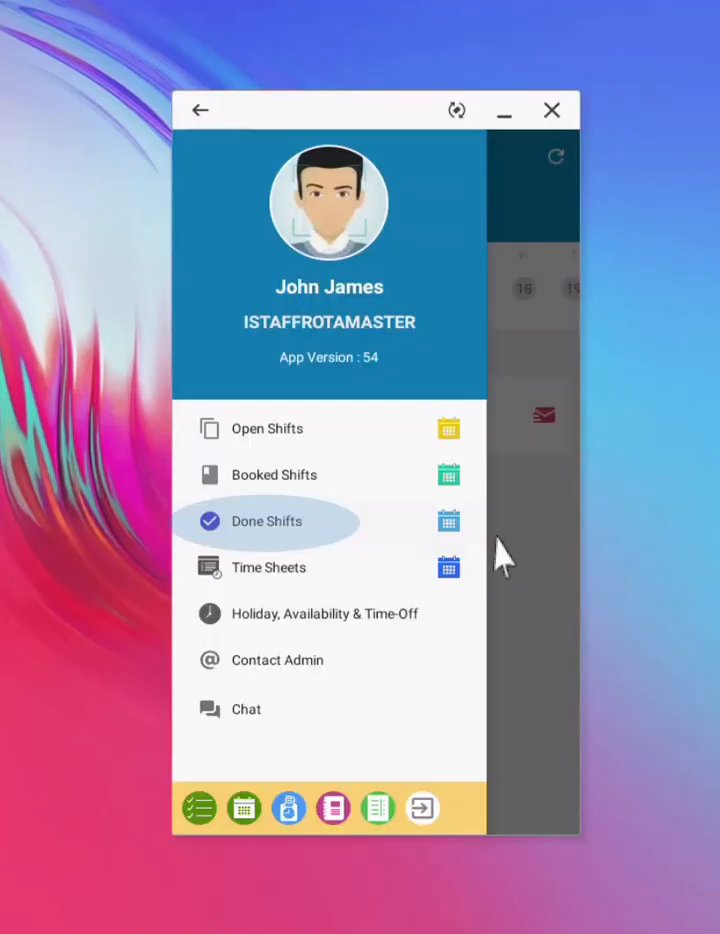
{"action": "mouse_move", "coordinate": [276, 540]}
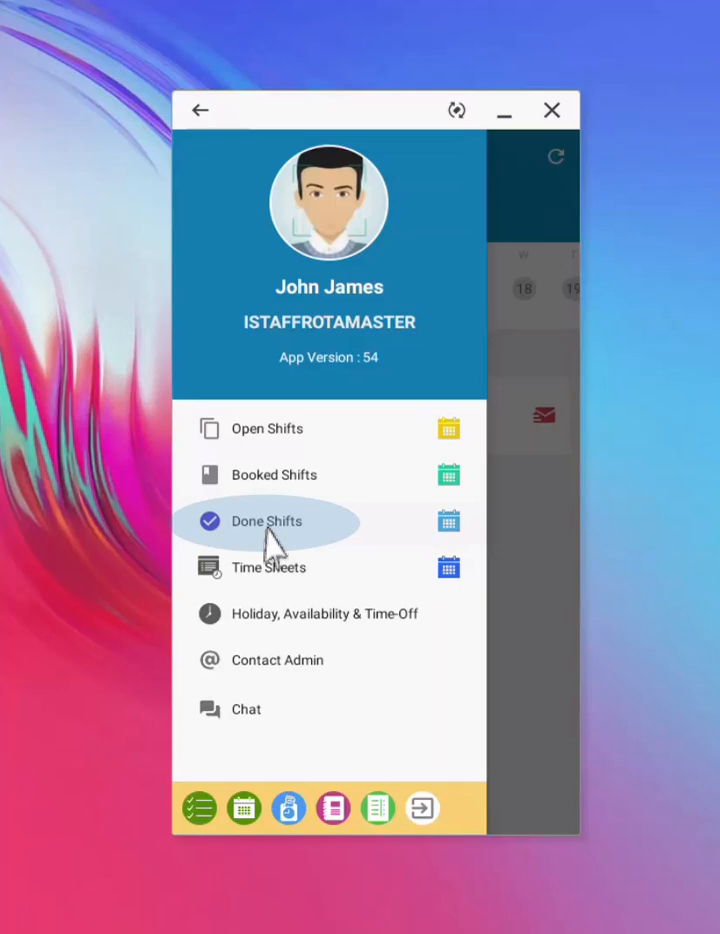
{"action": "left_click", "coordinate": [266, 520]}
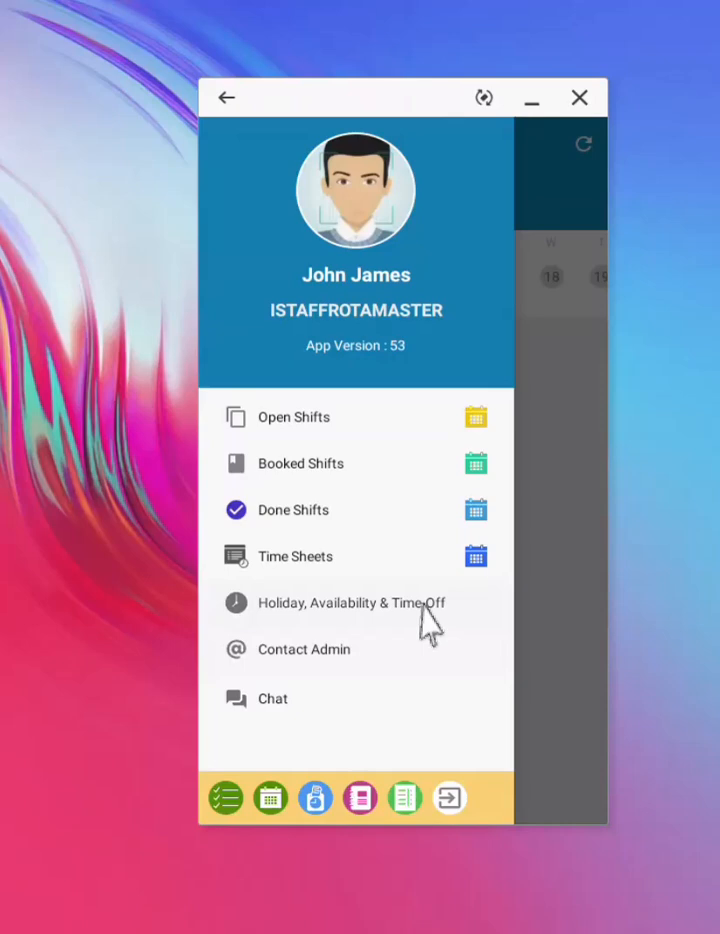
Start a new time-off request from the holiday and availability records.
{"action": "left_click", "coordinate": [348, 602]}
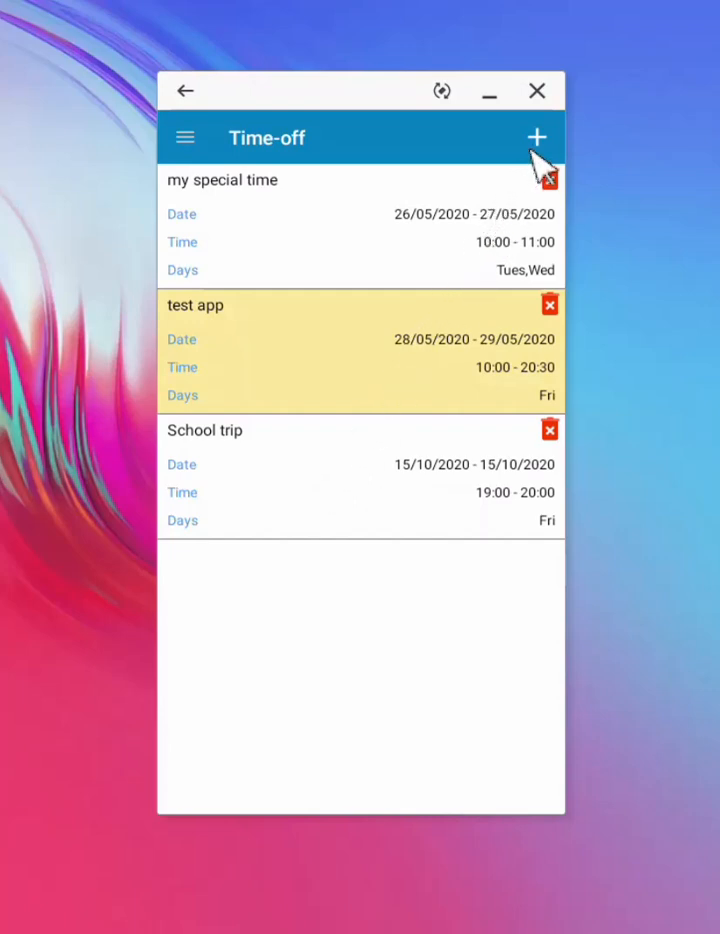
{"action": "left_click", "coordinate": [536, 136]}
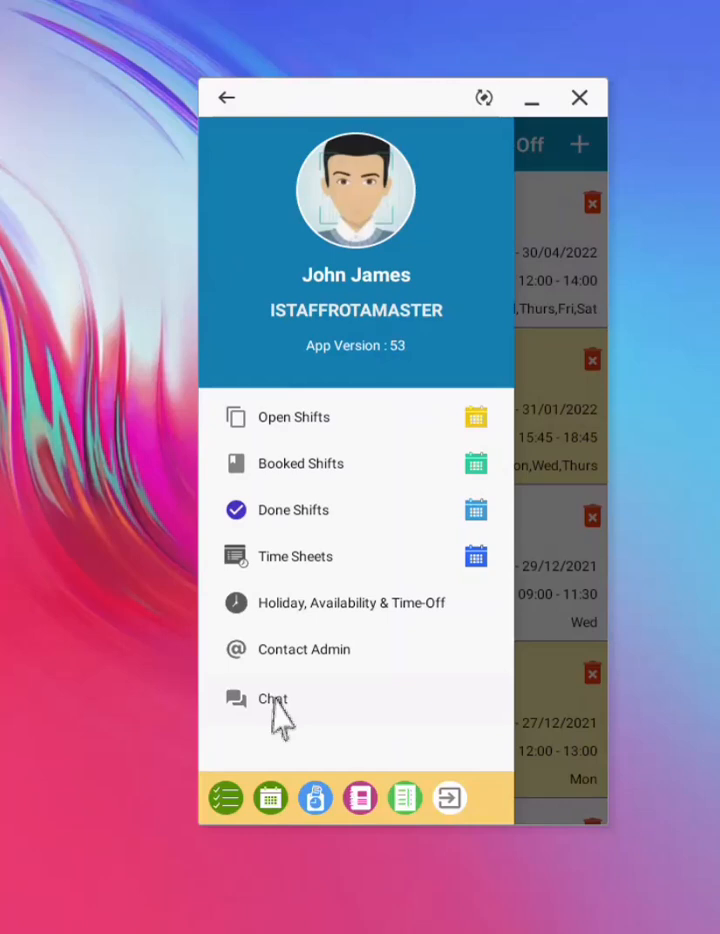
Visit the chat conversation list and return to the side menu.
{"action": "left_click", "coordinate": [272, 698]}
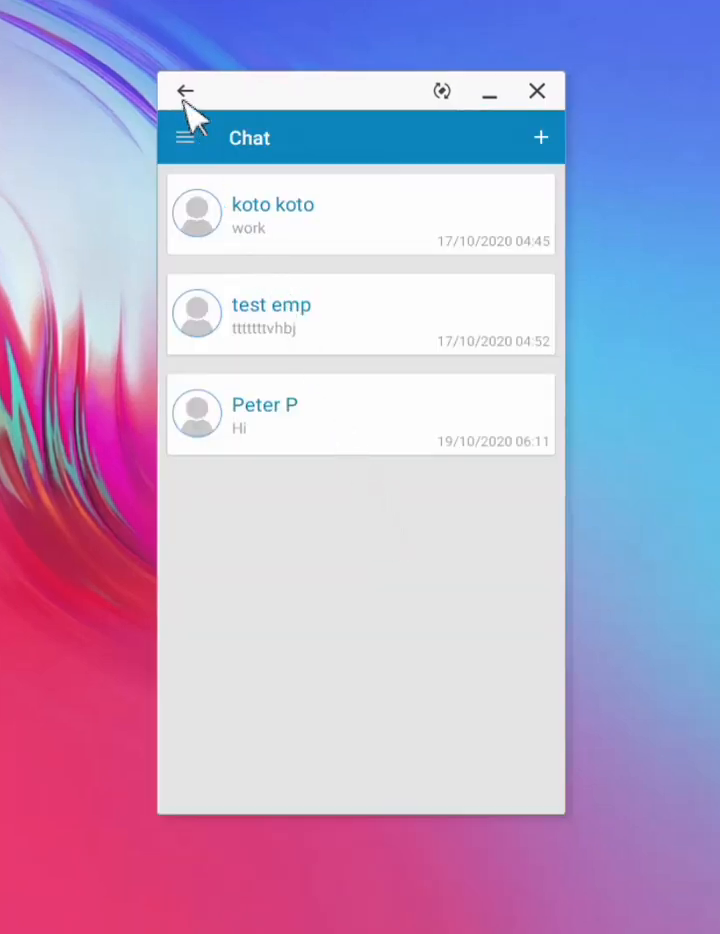
{"action": "left_click", "coordinate": [184, 92]}
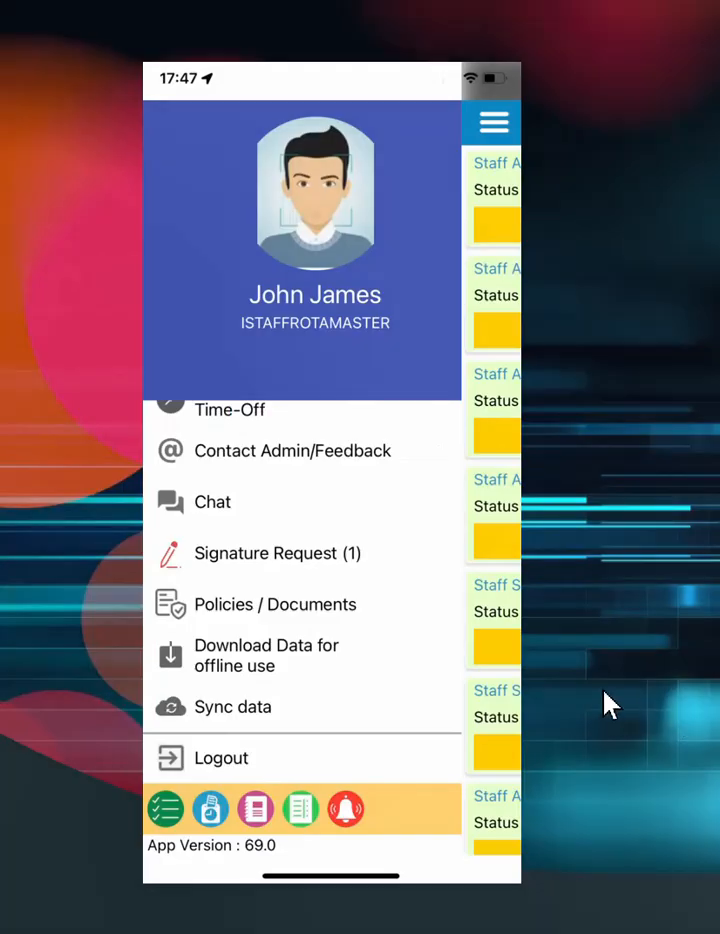
{"action": "mouse_move", "coordinate": [324, 618]}
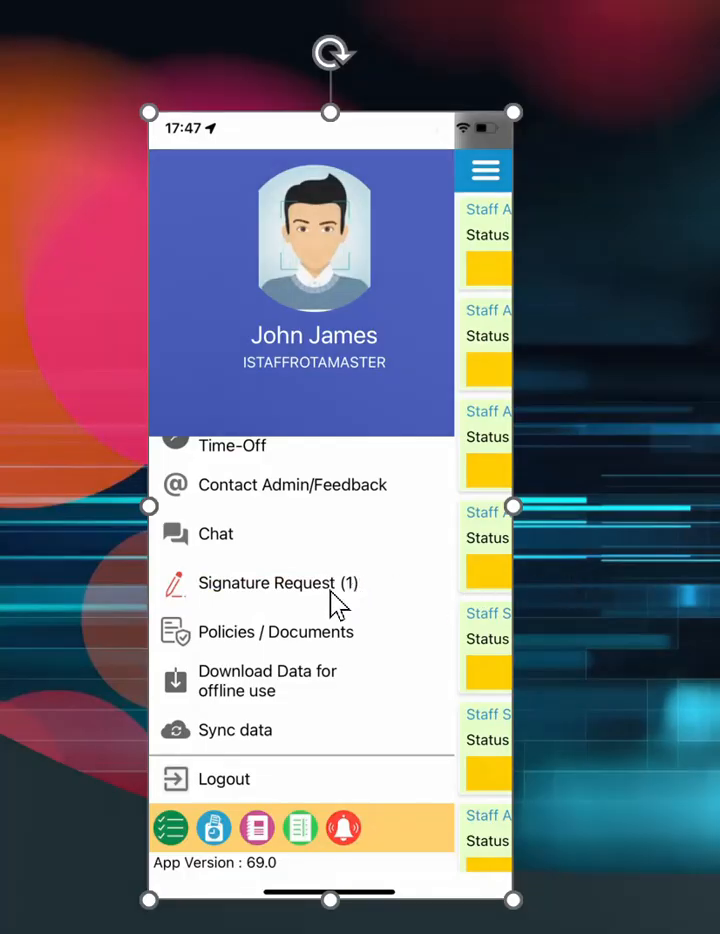
View the Signature Request list with one Staff Supervision form awaiting signature.
{"action": "left_click", "coordinate": [276, 582]}
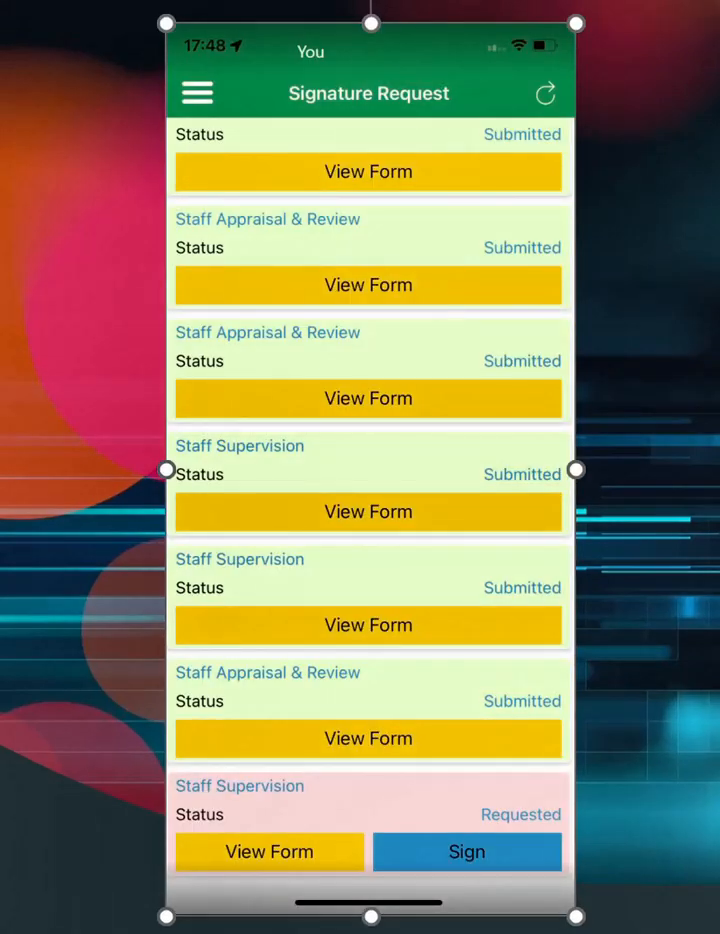
{"action": "mouse_move", "coordinate": [316, 858]}
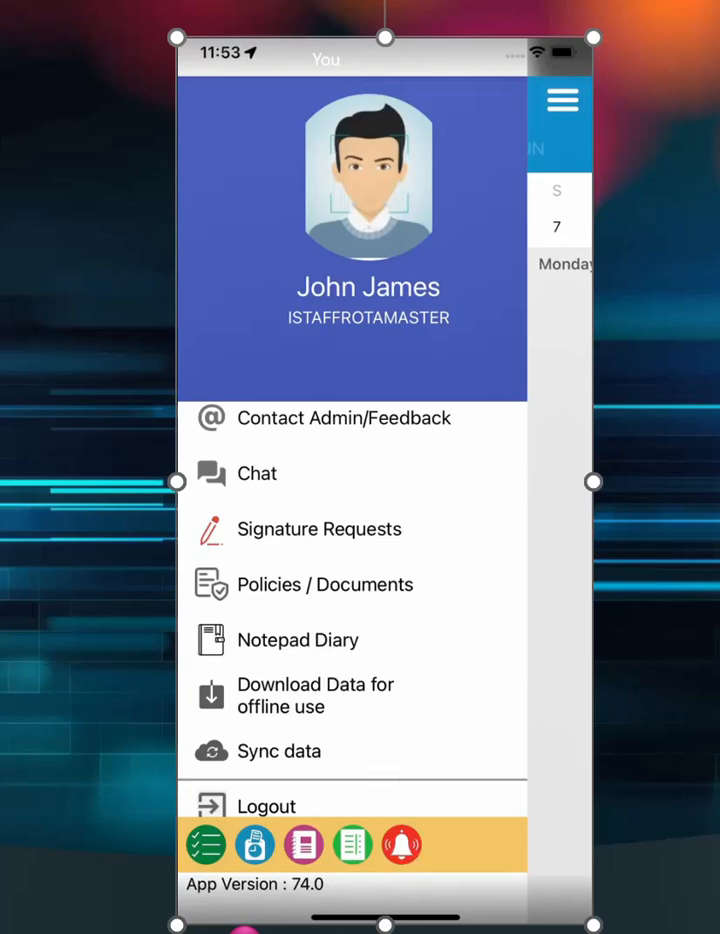
Begin a Notepad Diary entry and go to the Select Member field.
{"action": "left_click", "coordinate": [298, 640]}
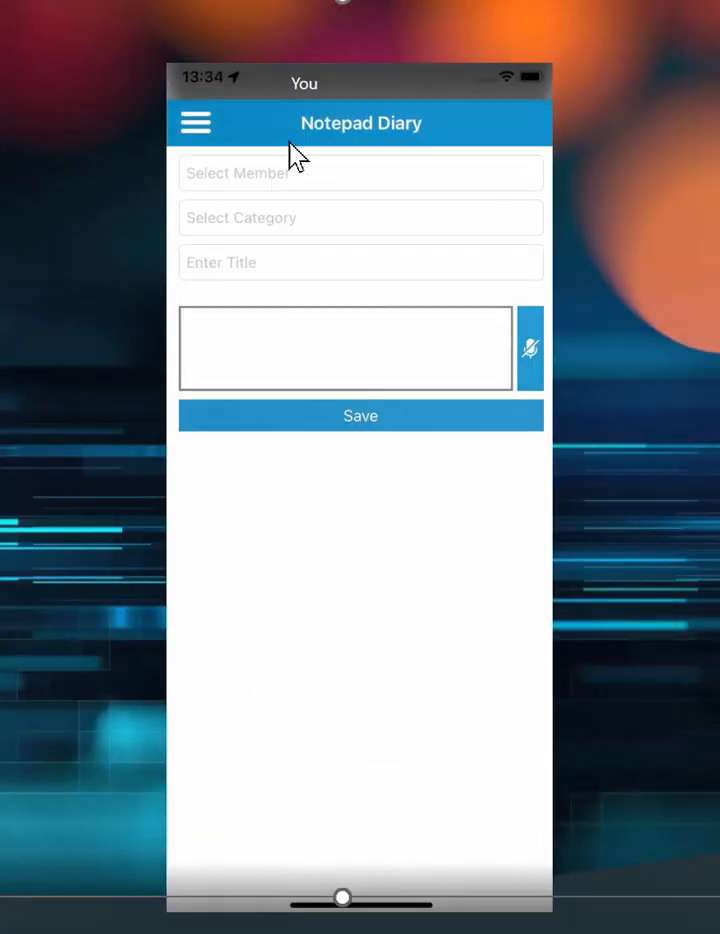
{"action": "left_click", "coordinate": [196, 122]}
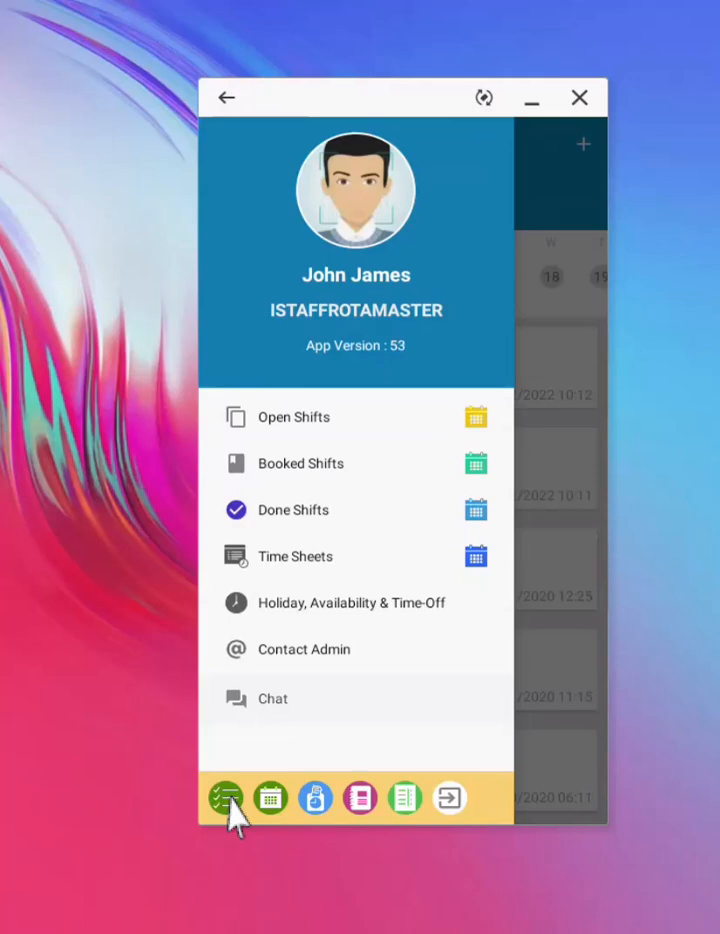
Show booked shift 45100 for Mr Jon with Clock In available.
{"action": "left_click", "coordinate": [226, 796]}
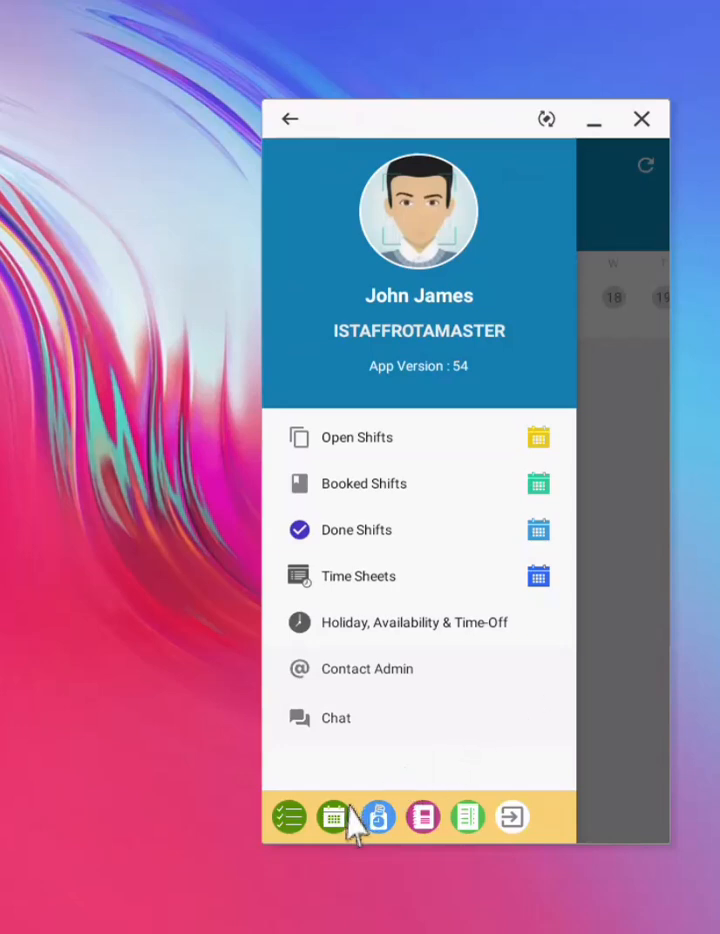
{"action": "mouse_move", "coordinate": [344, 830]}
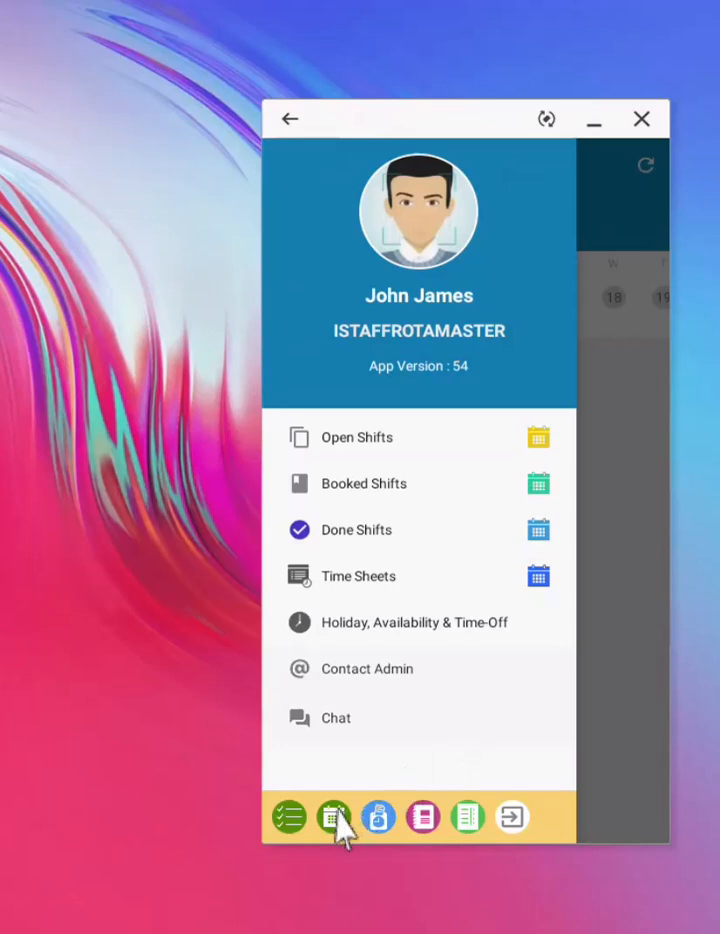
{"action": "left_click", "coordinate": [334, 816]}
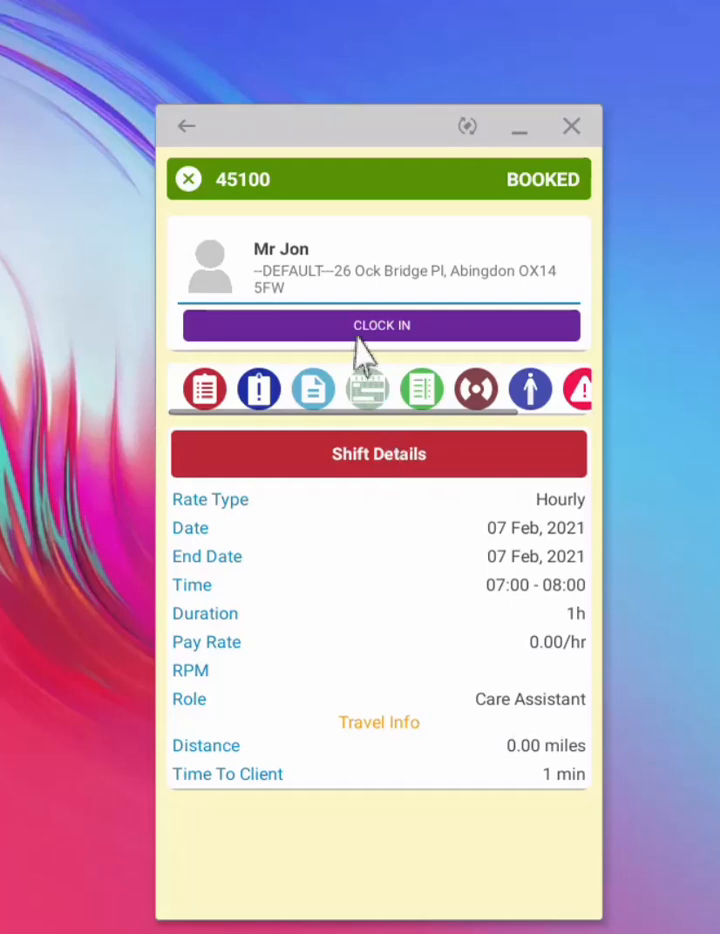
{"action": "mouse_move", "coordinate": [364, 356]}
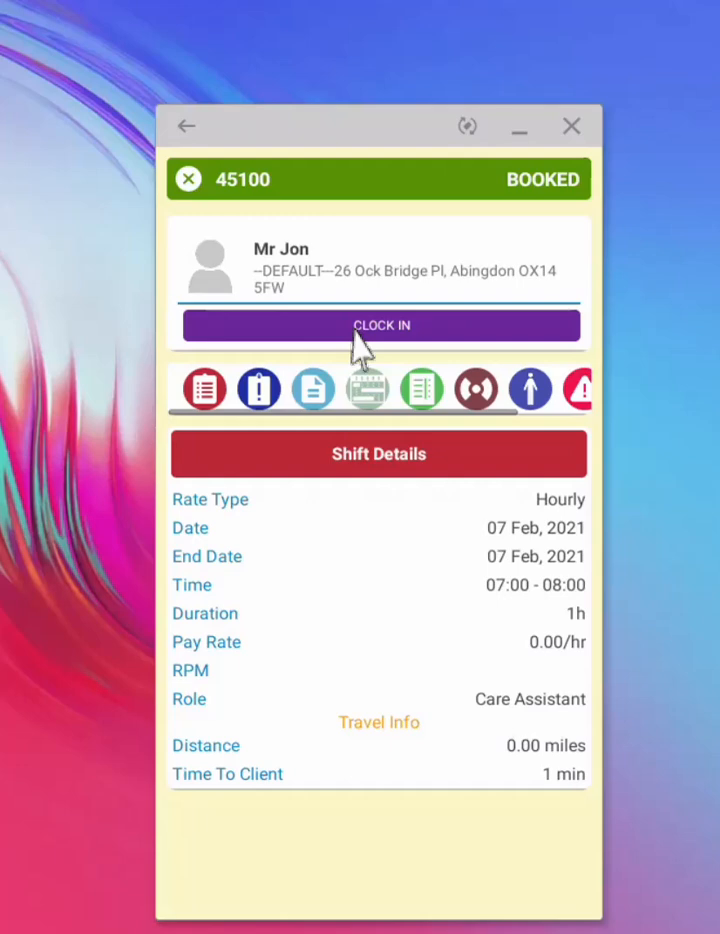
Clock in on behalf of the staff for Mr Jon's shift and view its first task.
{"action": "left_click", "coordinate": [380, 324]}
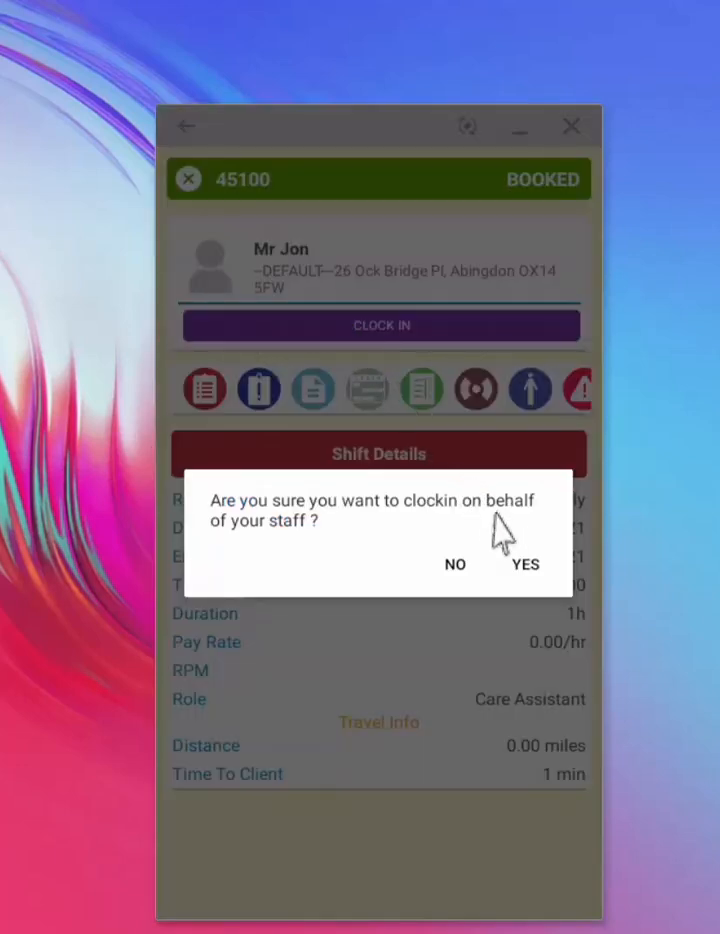
{"action": "left_click", "coordinate": [524, 564]}
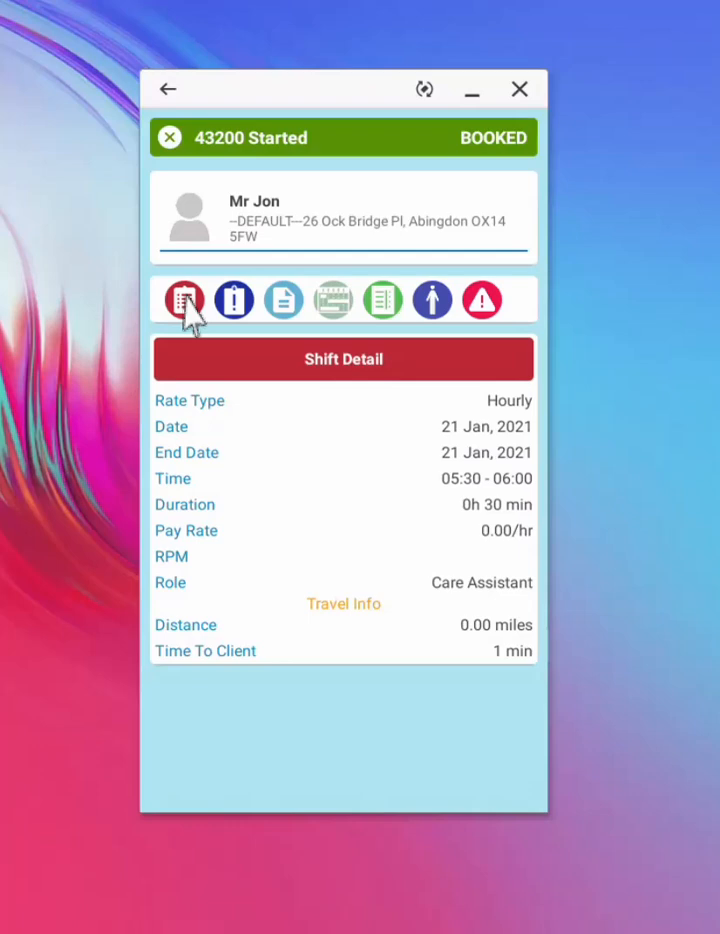
{"action": "left_click", "coordinate": [332, 300]}
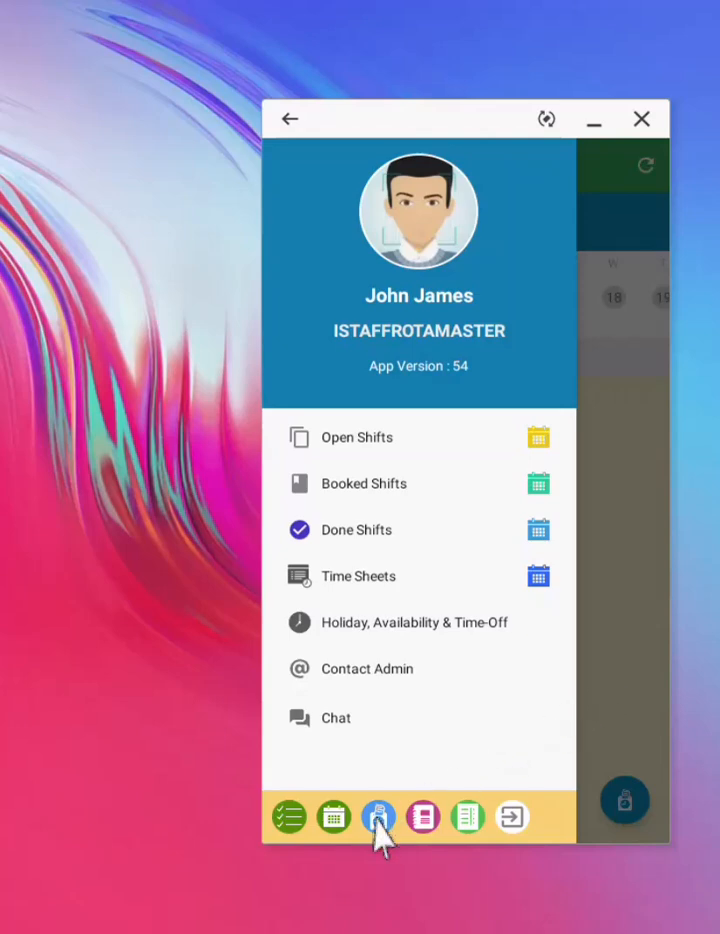
{"action": "left_click", "coordinate": [378, 816]}
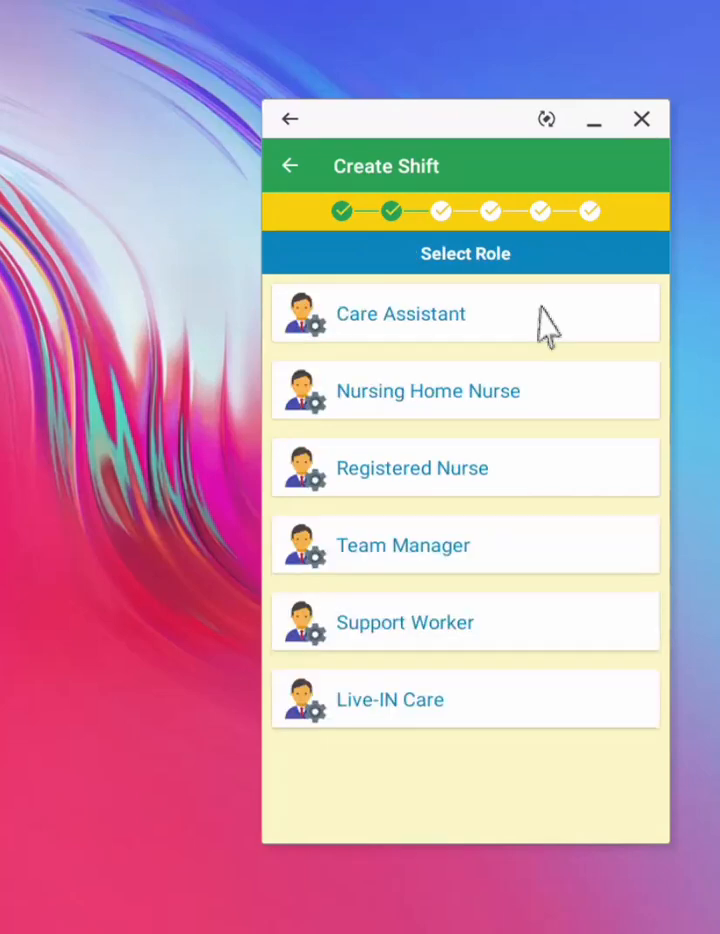
{"action": "left_click", "coordinate": [400, 312]}
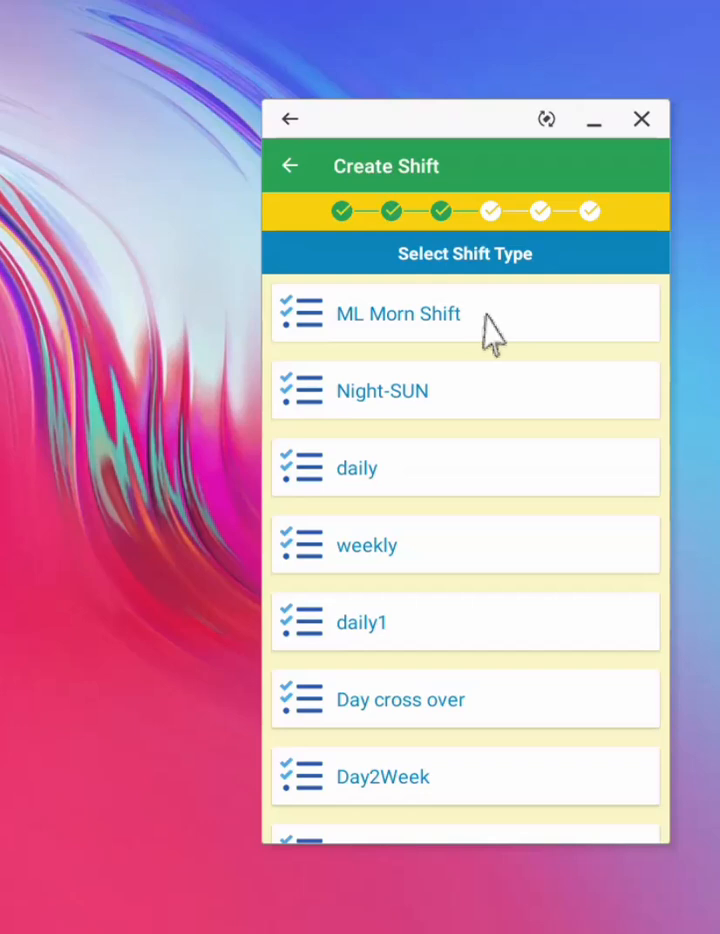
{"action": "left_click", "coordinate": [398, 312]}
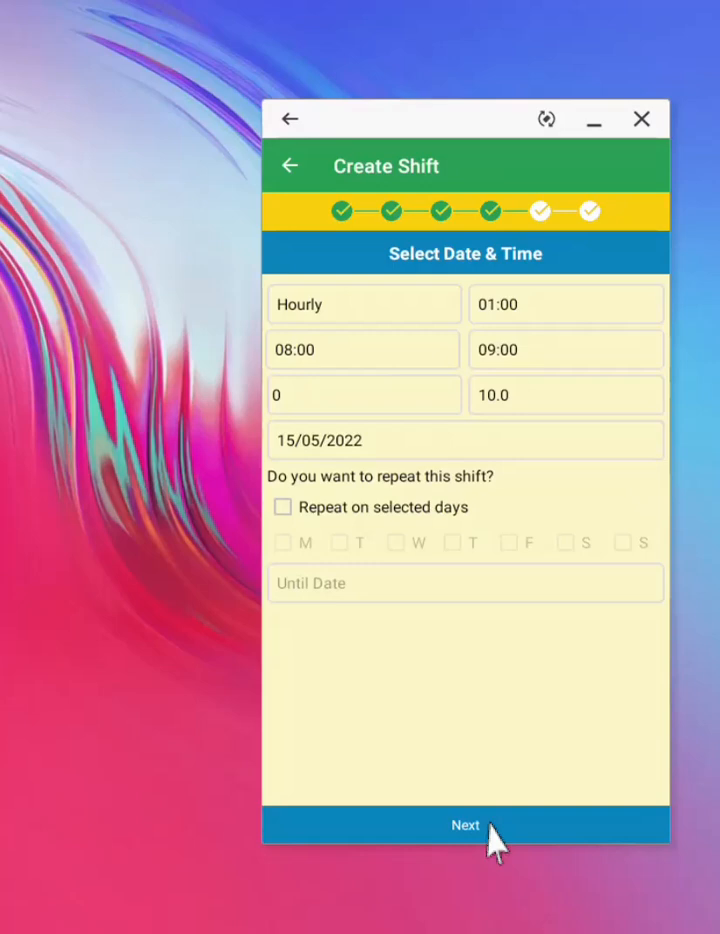
{"action": "left_click", "coordinate": [464, 824]}
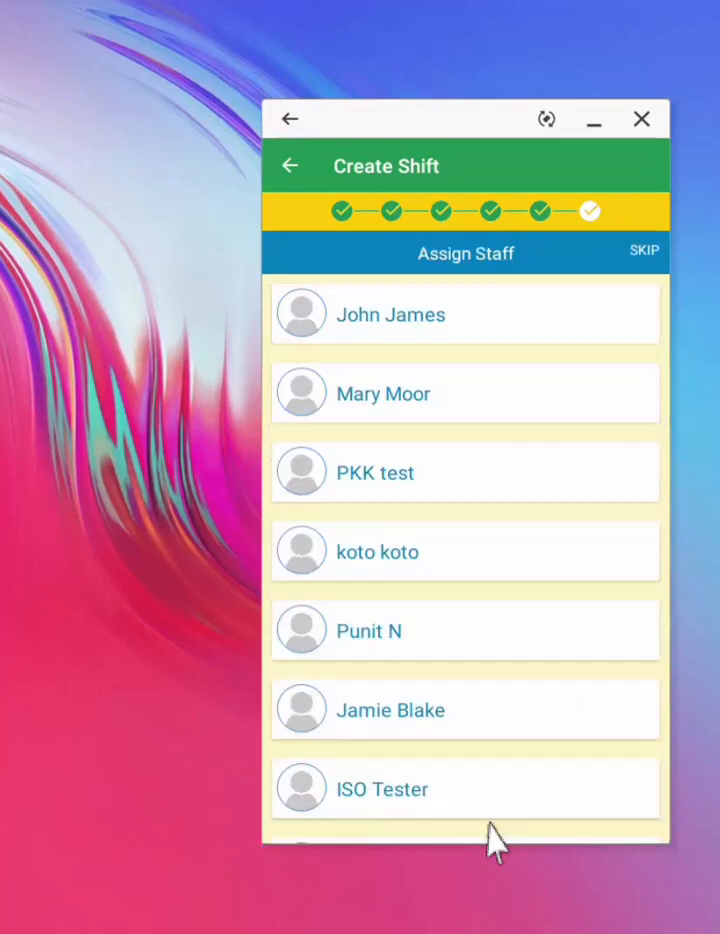
{"action": "mouse_move", "coordinate": [504, 804]}
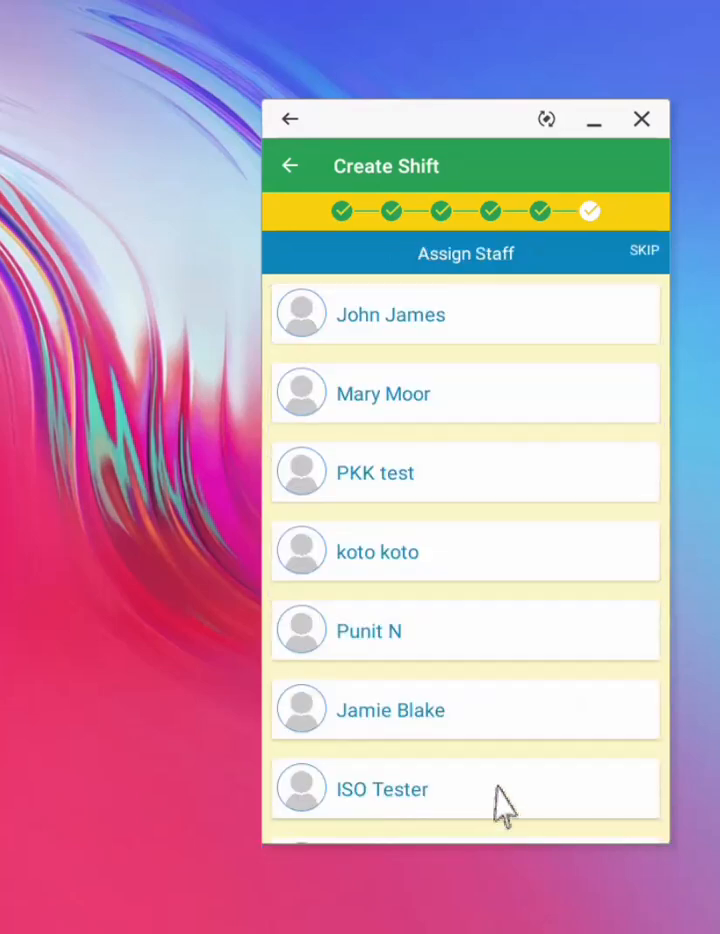
{"action": "mouse_move", "coordinate": [642, 300]}
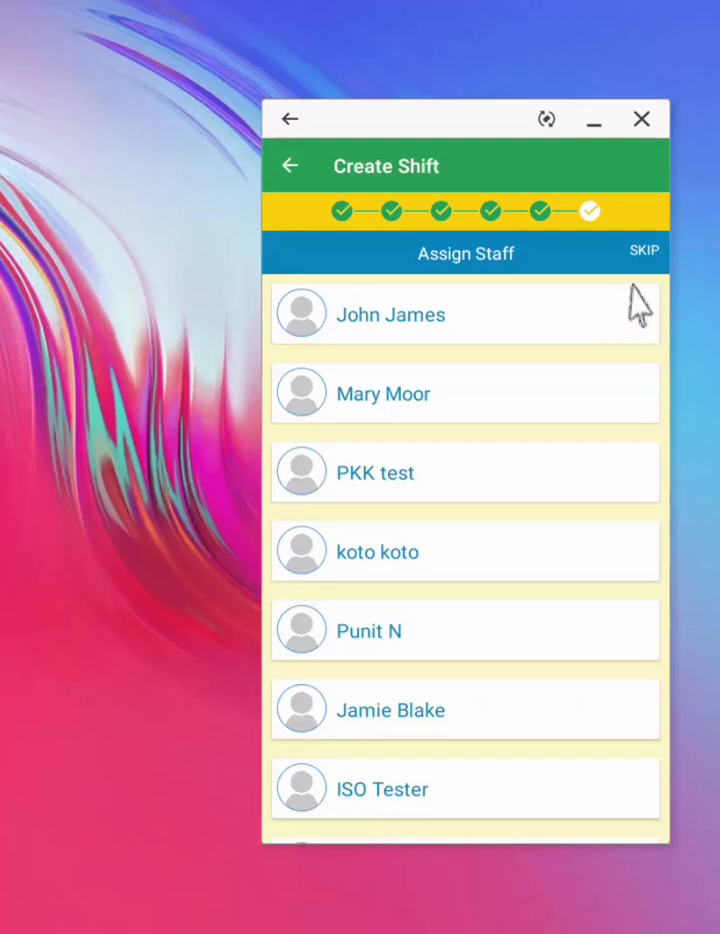
{"action": "mouse_move", "coordinate": [644, 284]}
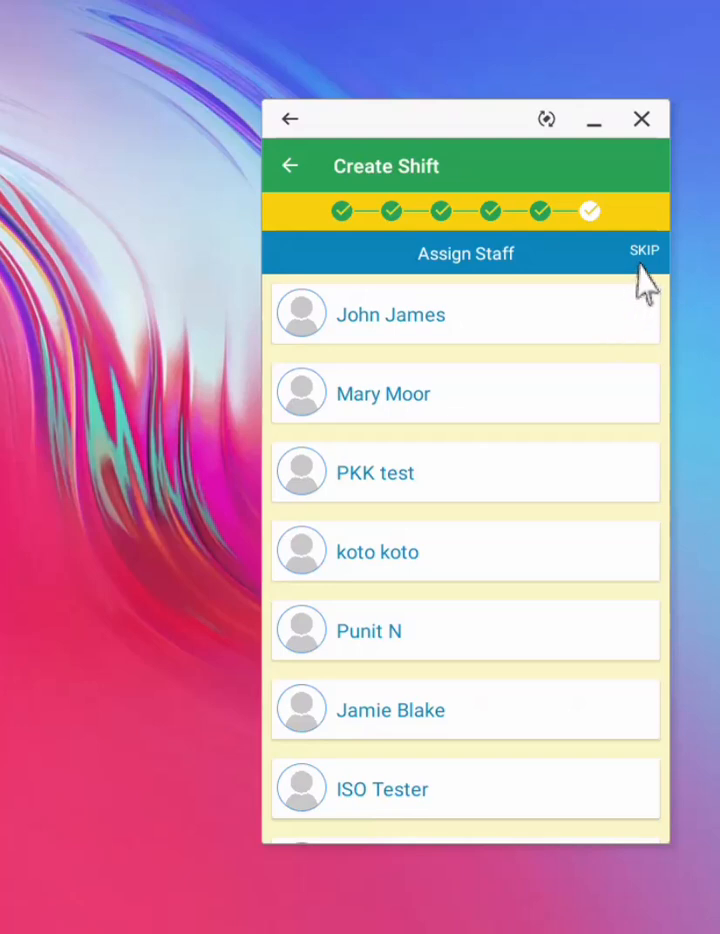
{"action": "left_click", "coordinate": [644, 250]}
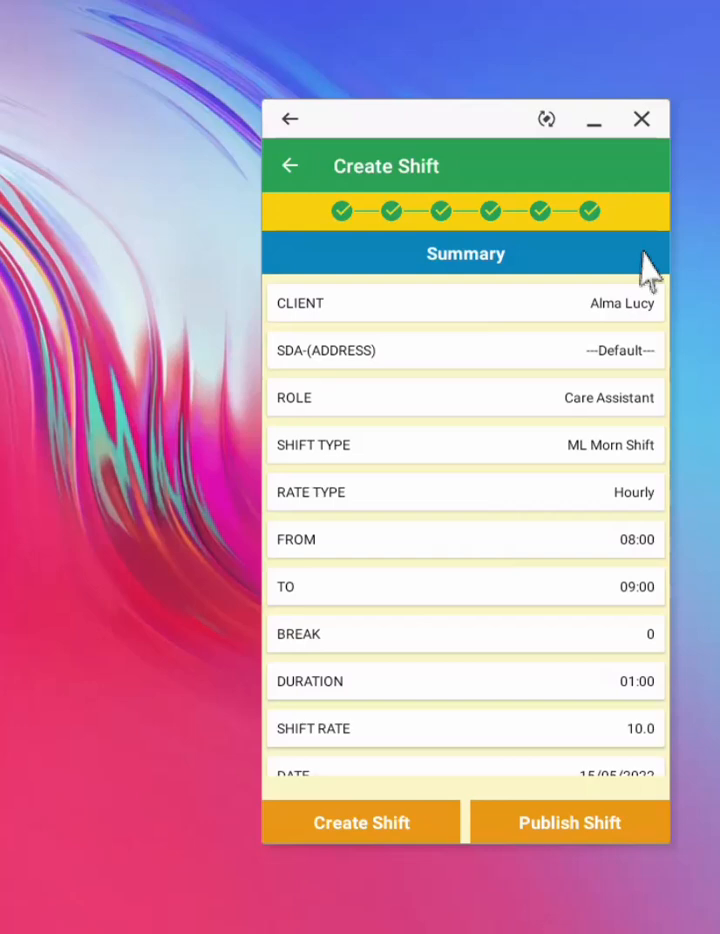
{"action": "mouse_move", "coordinate": [584, 762]}
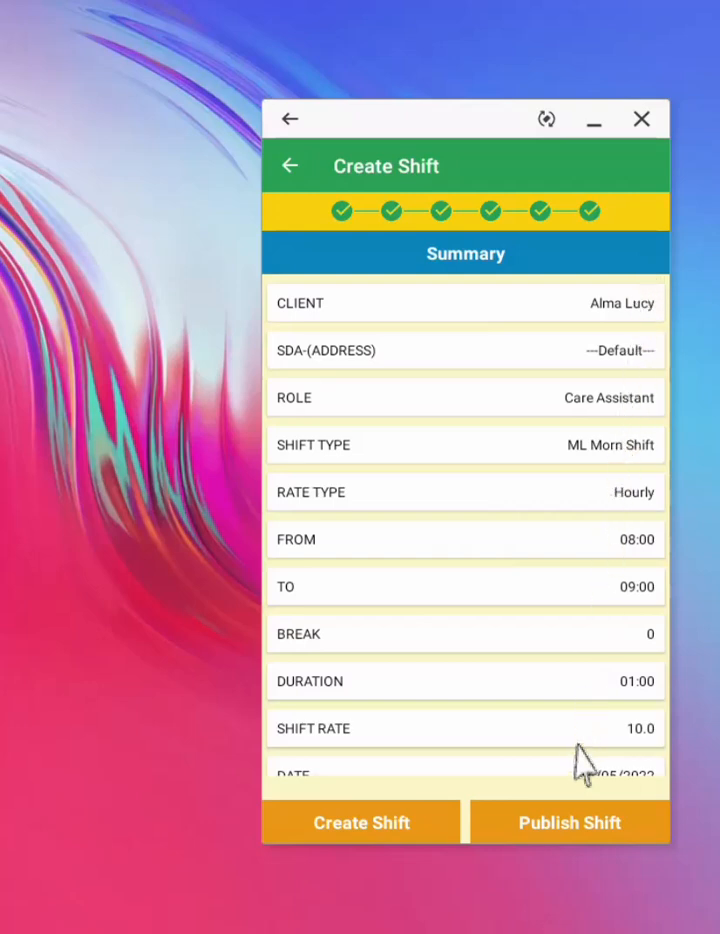